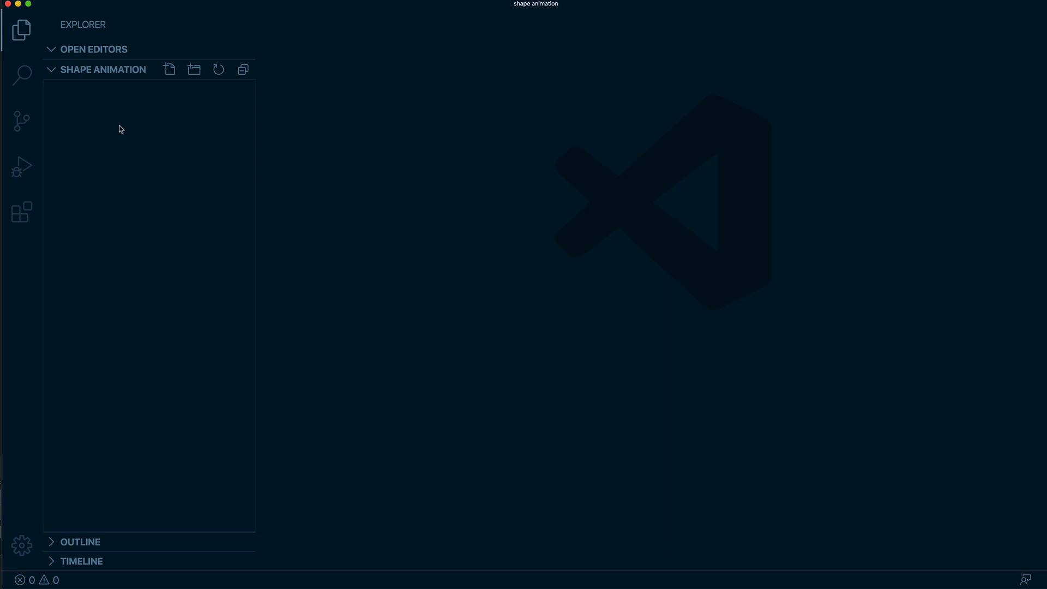
mouse_move(142, 120)
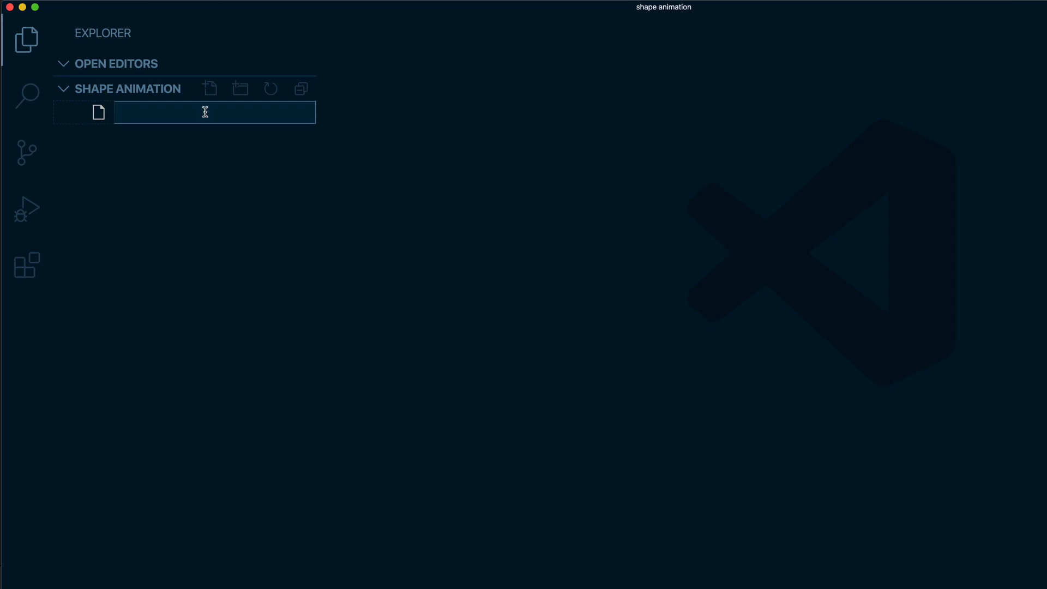
Step: Create index.html with the Emmet HTML5 boilerplate plus an X-UA-compatible ie=edge meta tag
text(inde)
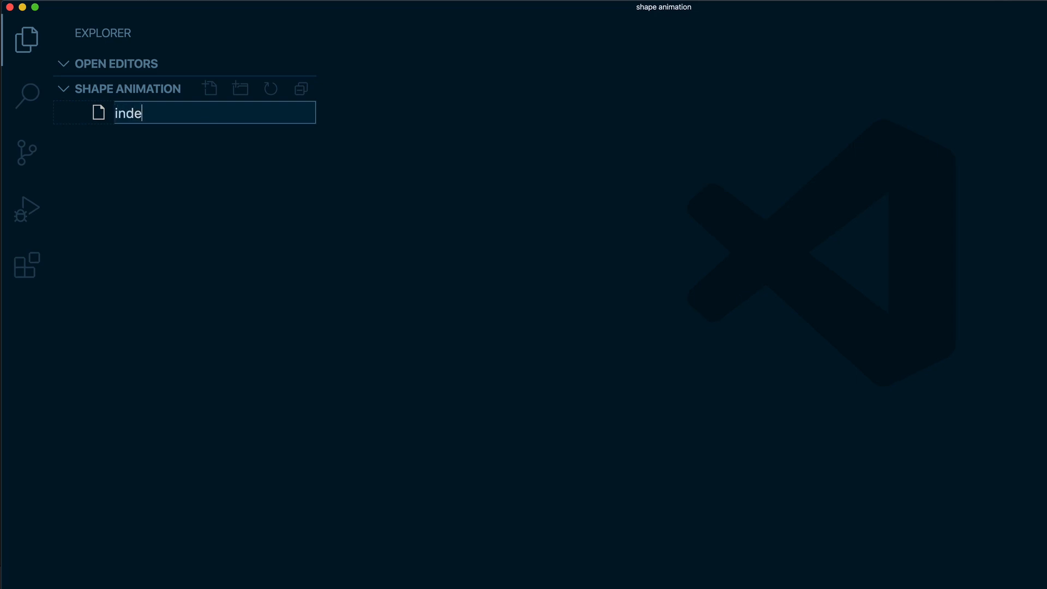
key(Enter)
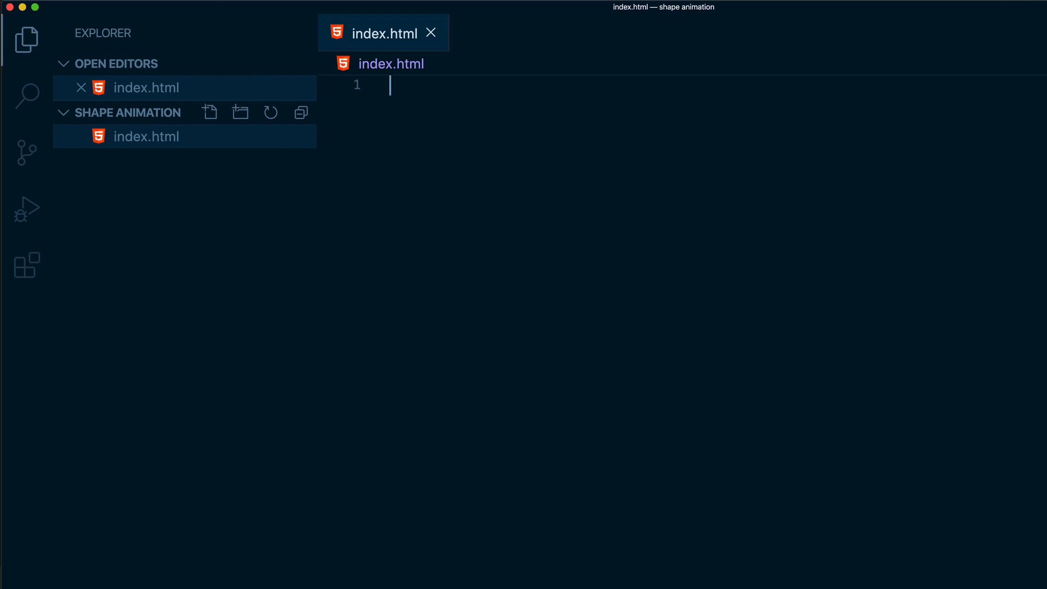
text(!)
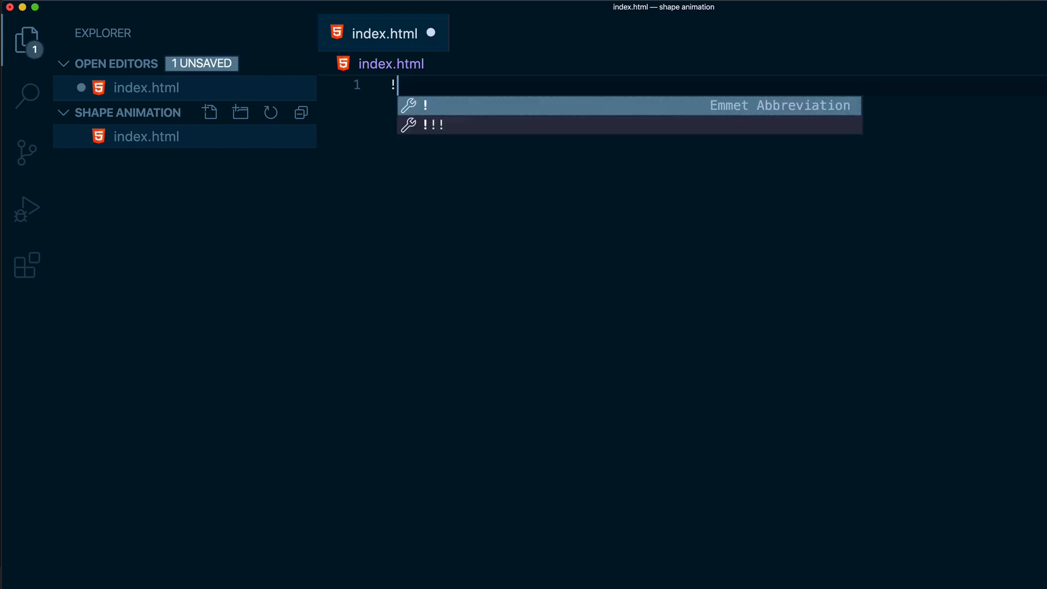
key(tab)
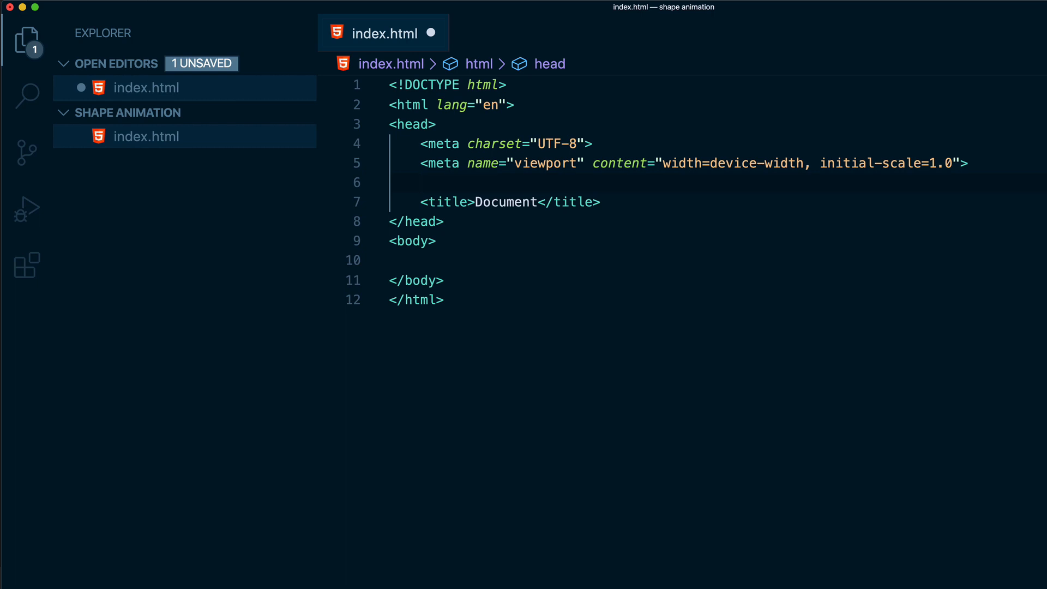
text(<meta http-equiv="X-UA-compatible" content="ie=edge">)
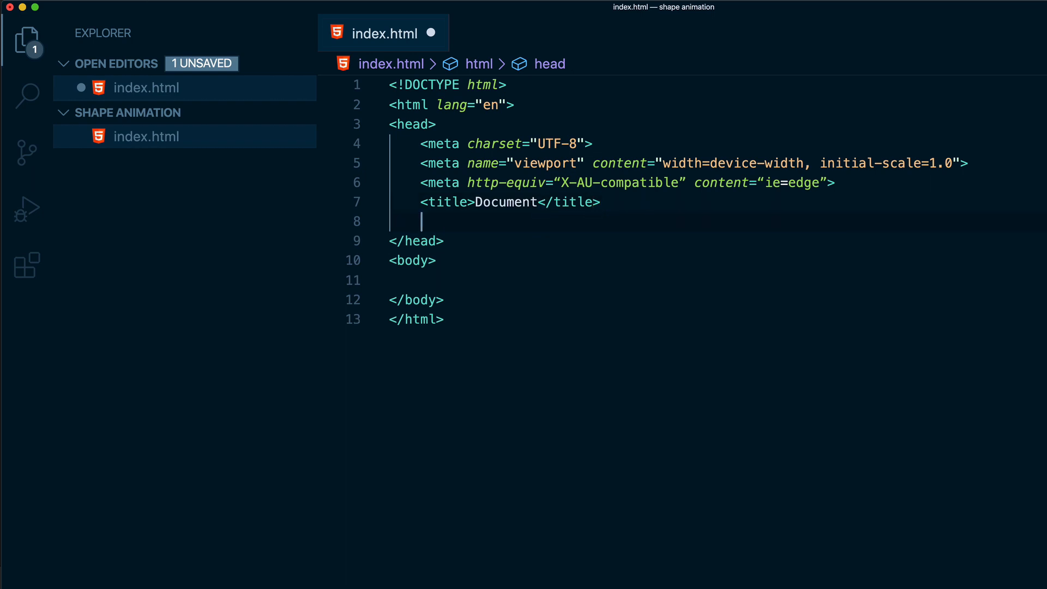
Step: Add a head style rule #anim with max-width 800px and margin 0 auto
text(<)
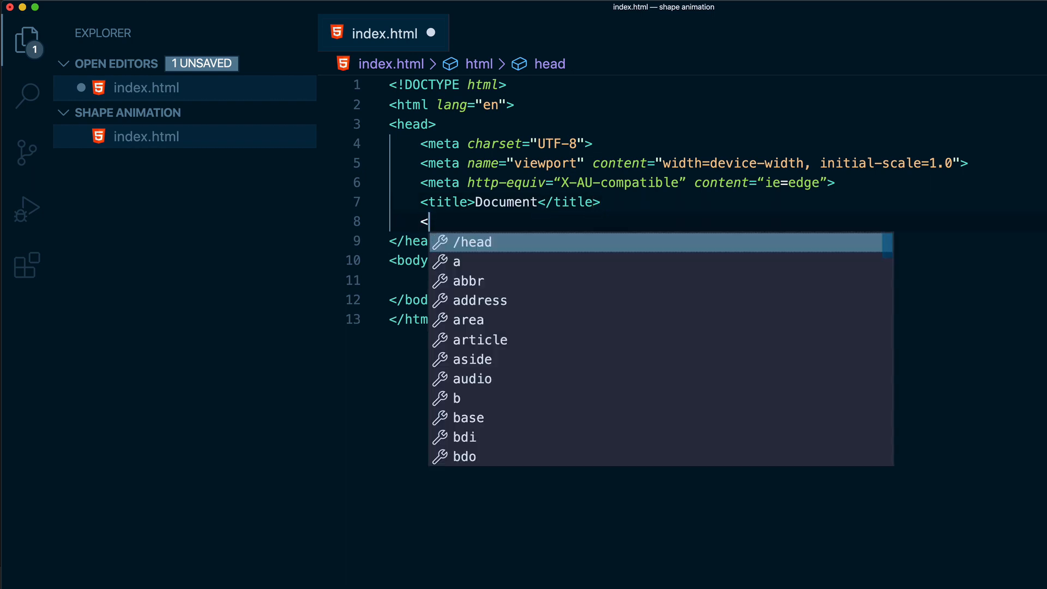
text(style>)
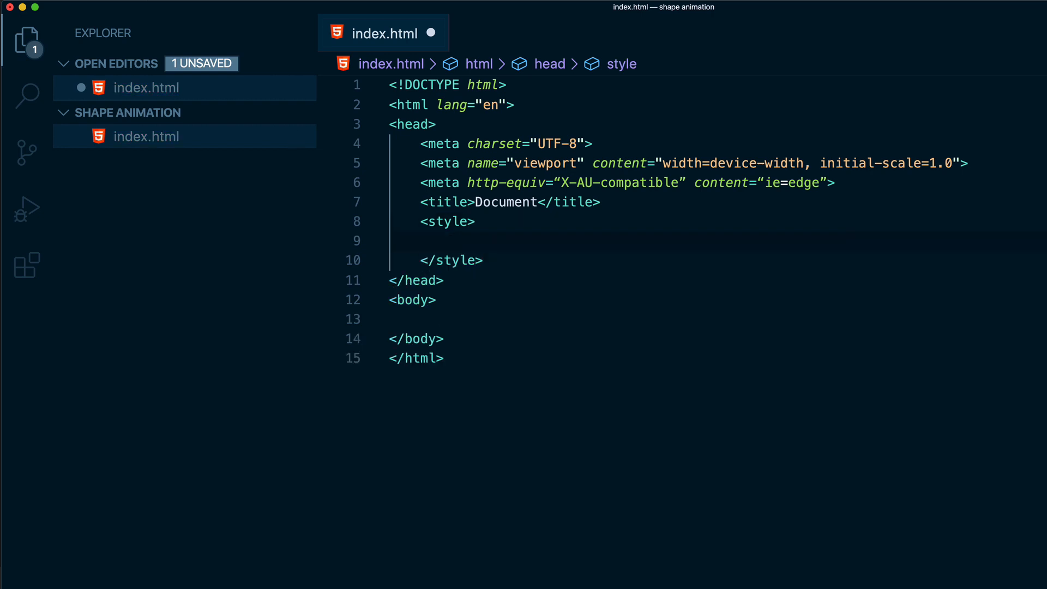
text(#)
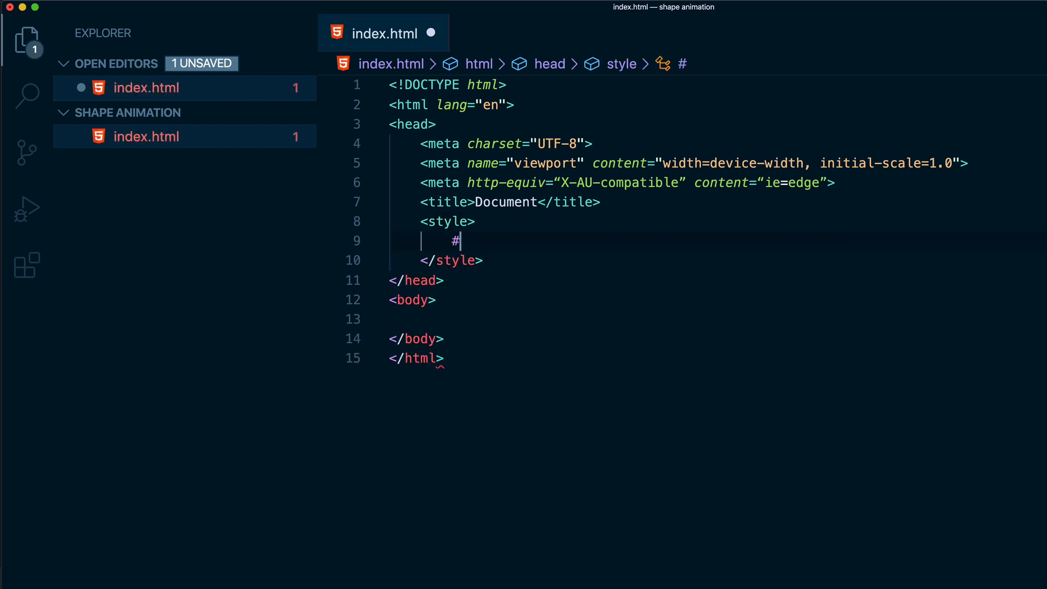
text(anim)
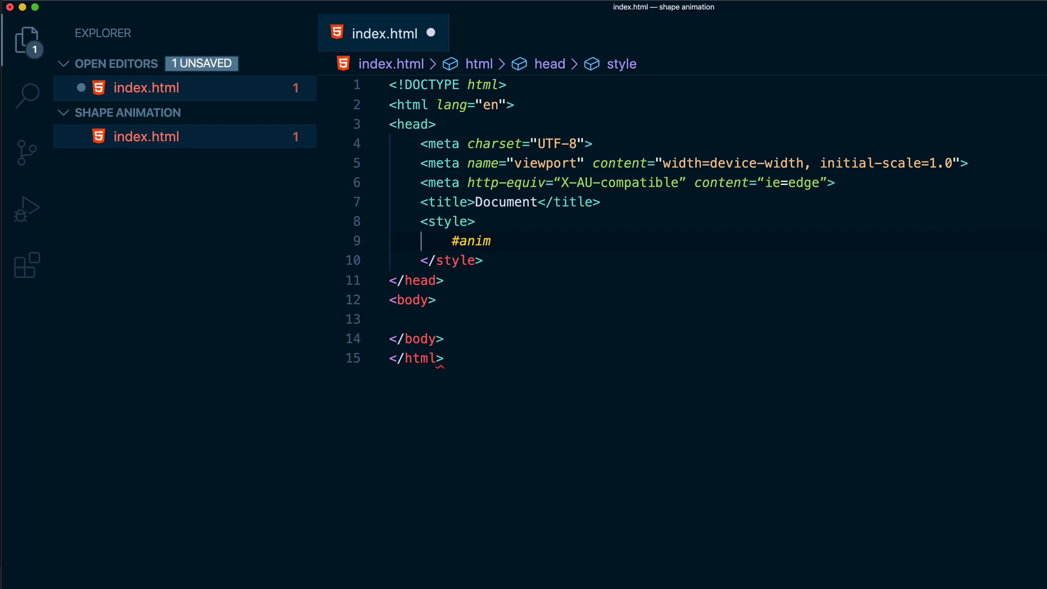
text({)
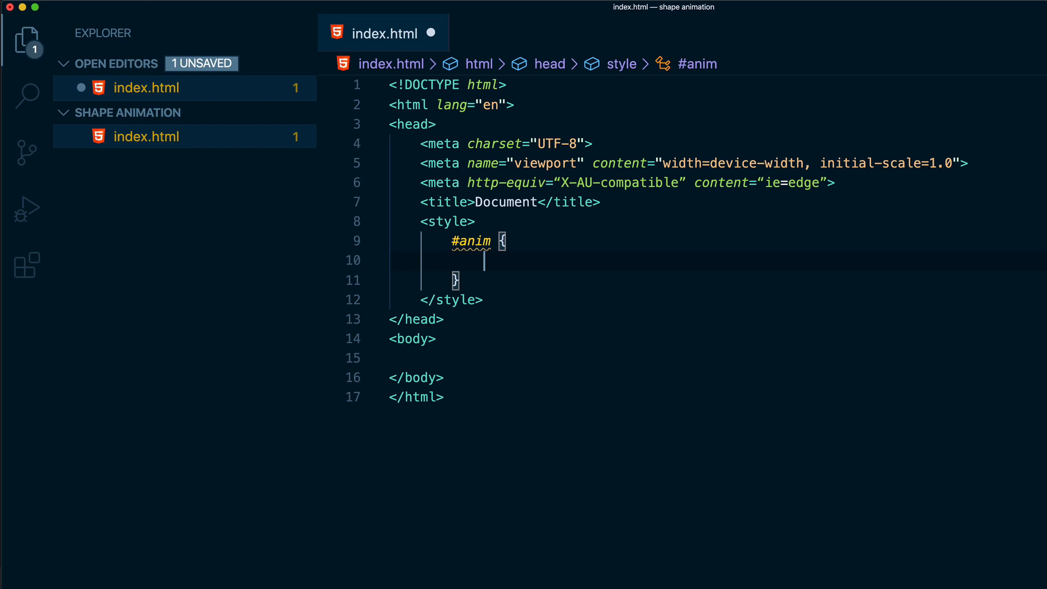
text(max-width)
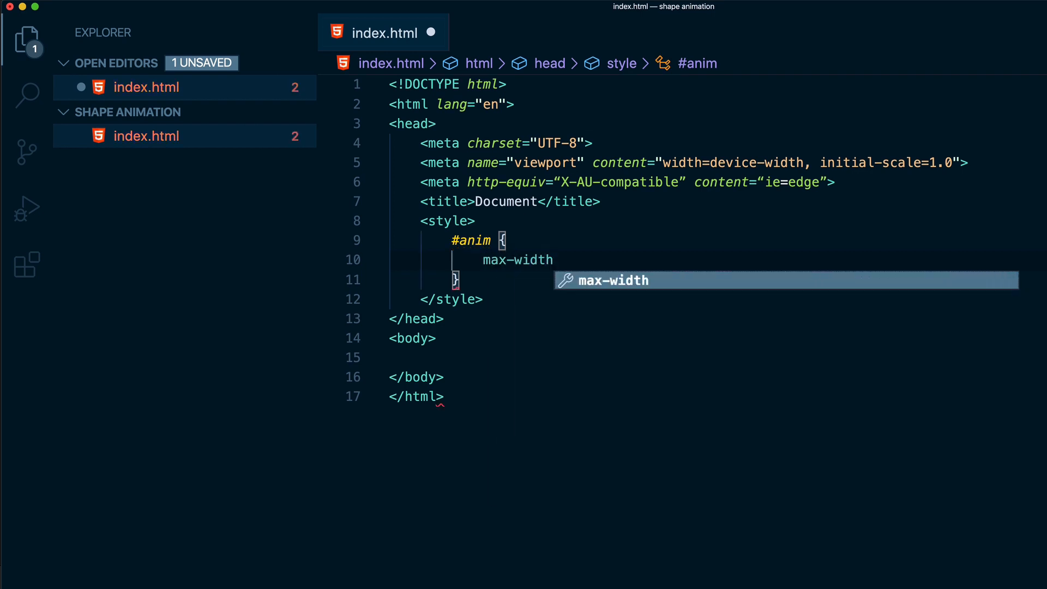
text(: 800px;)
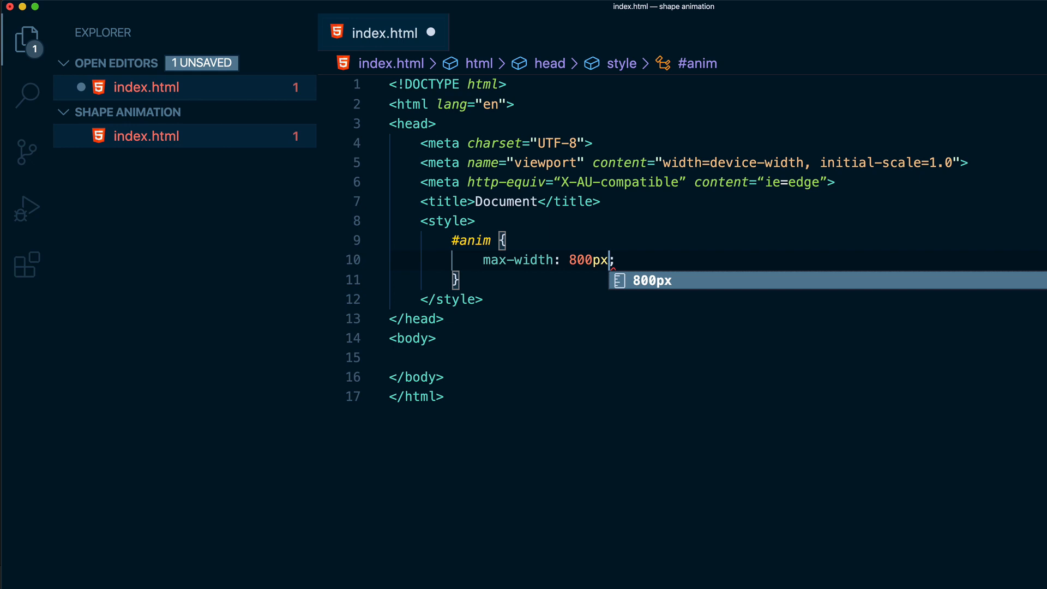
key(enter)
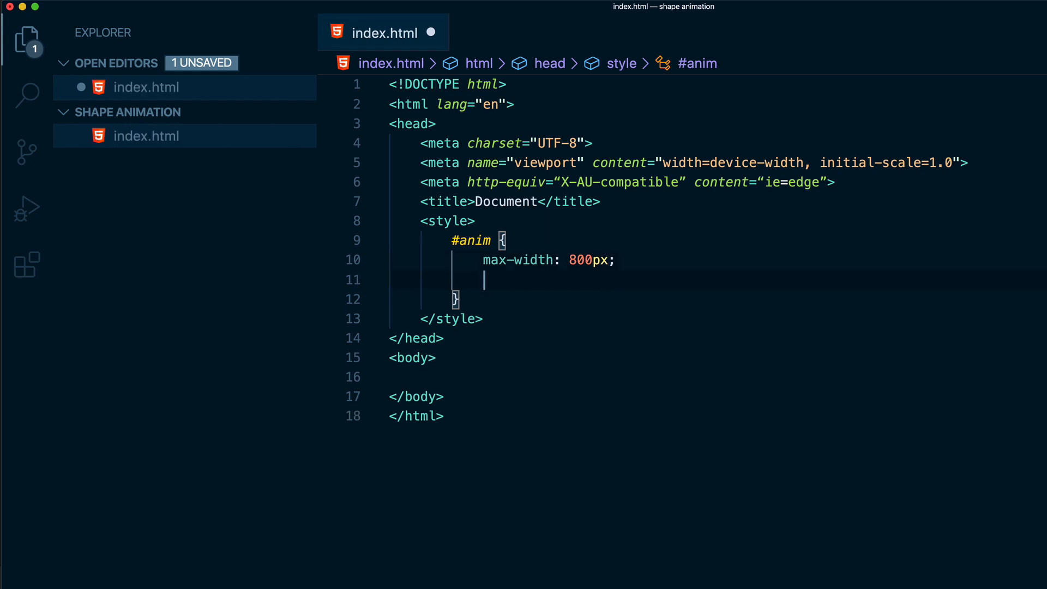
text(margin)
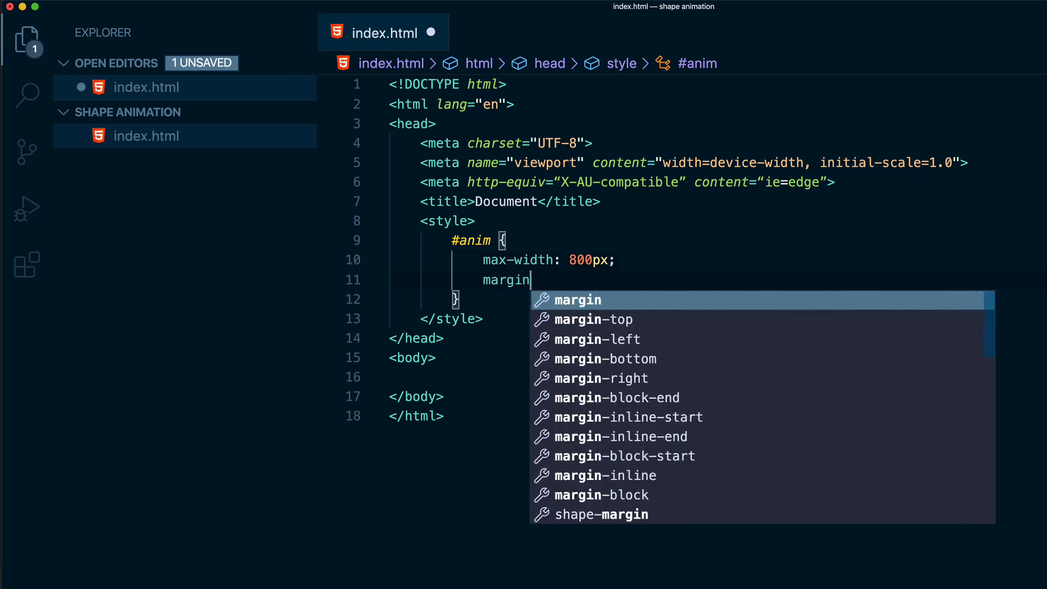
text(: 0)
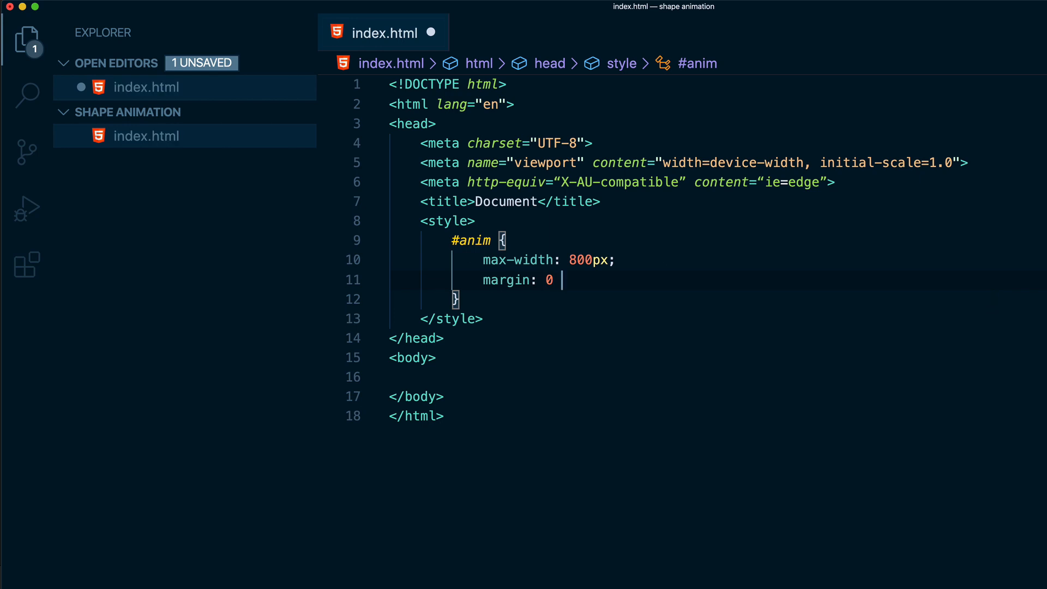
text(auto;)
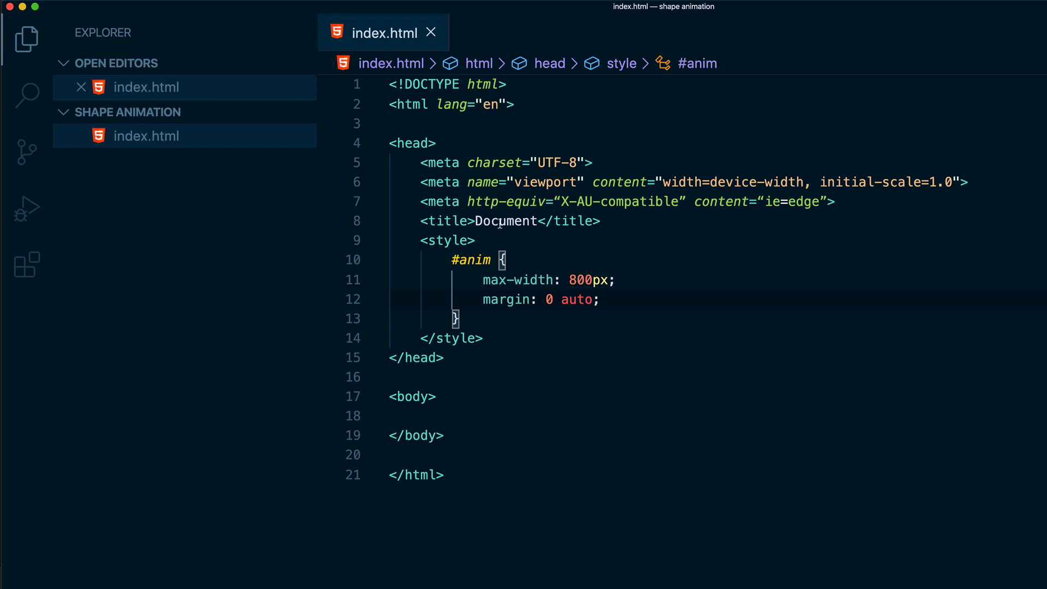
Step: Retitle the page from Document to Shape Animation
double_click(505, 222)
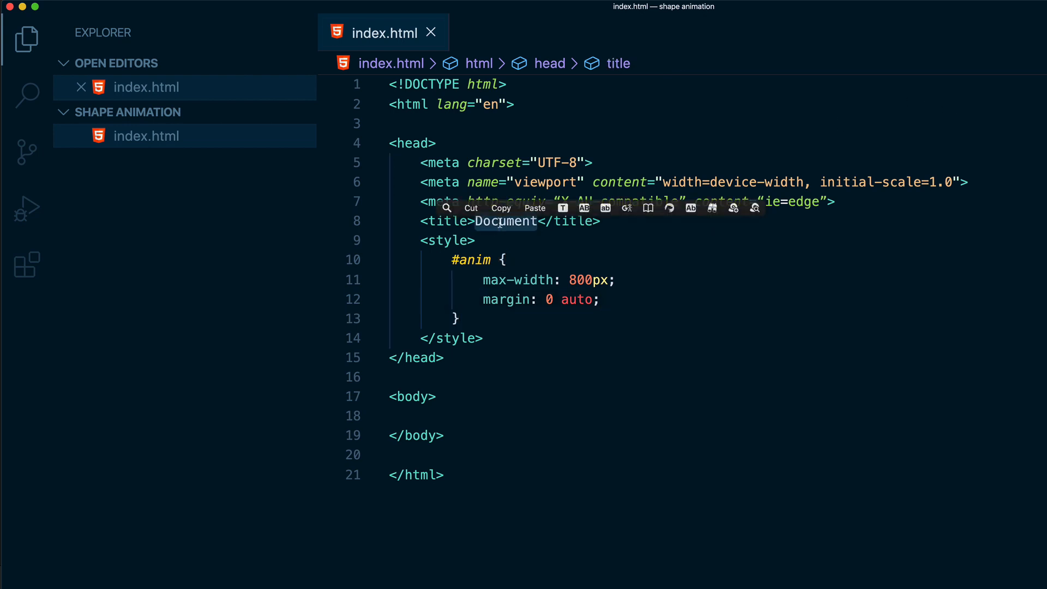
text(Shape)
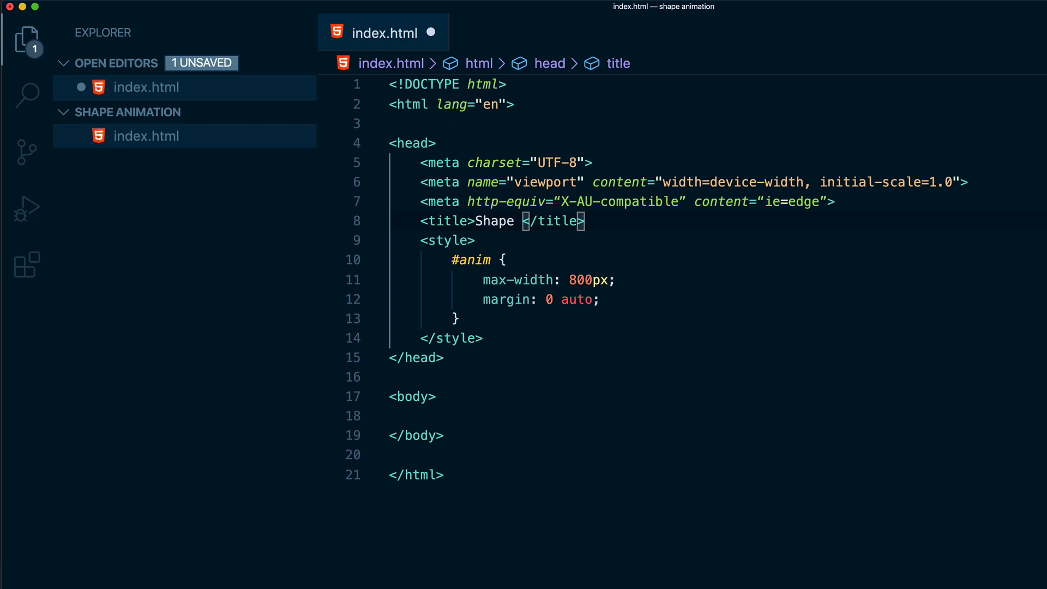
text(Animation)
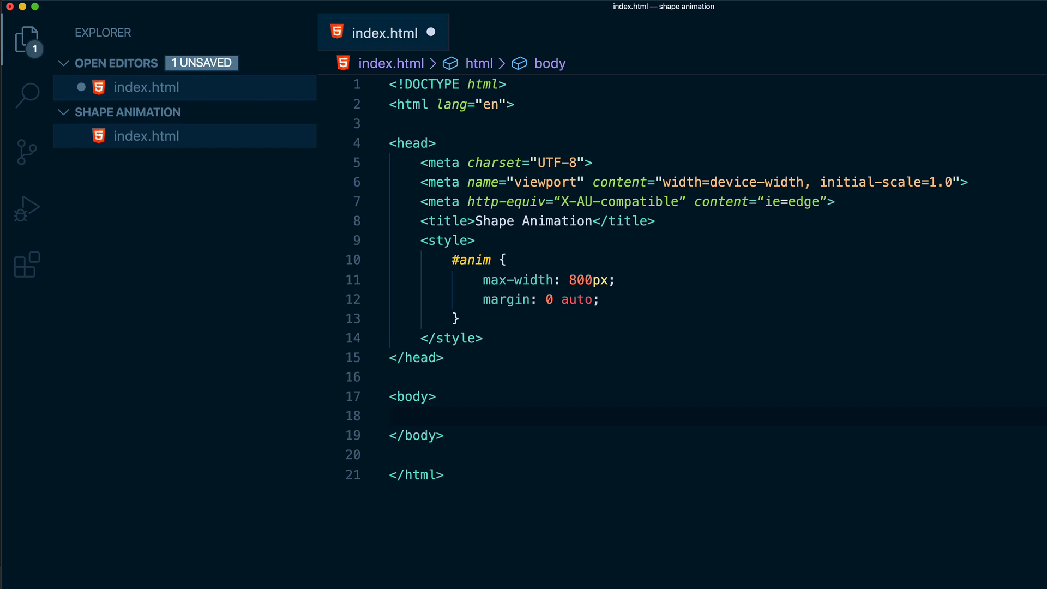
Step: Add an empty <div id="anim"> inside the body
text(<div)
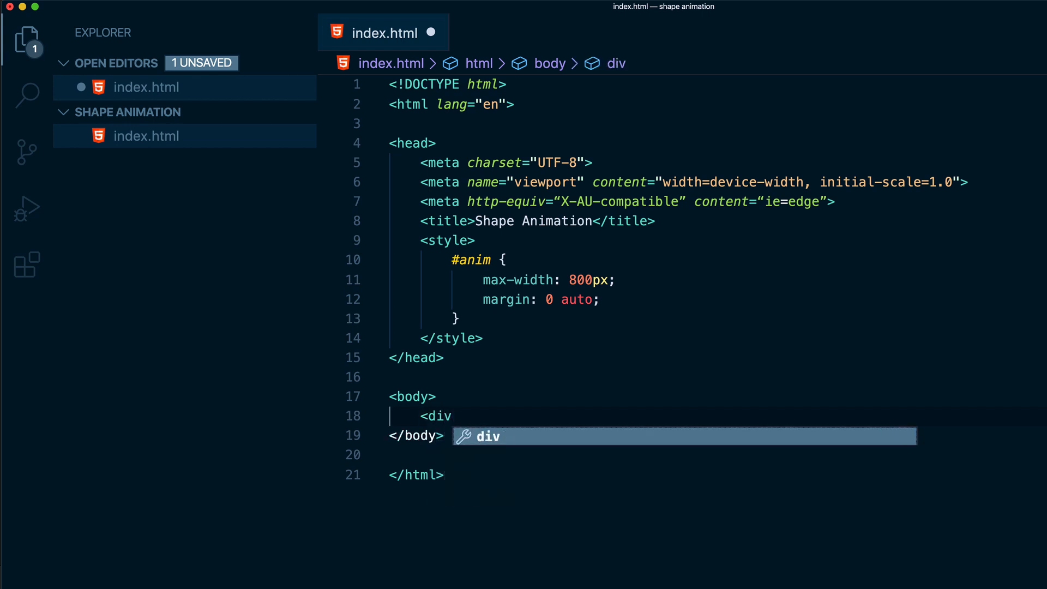
text(id=)
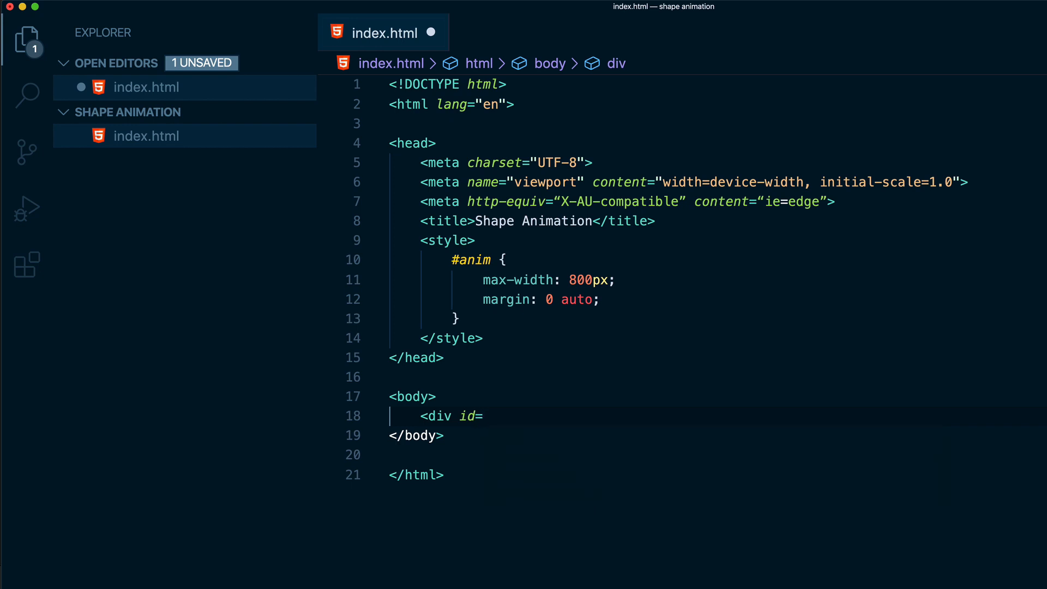
text("")
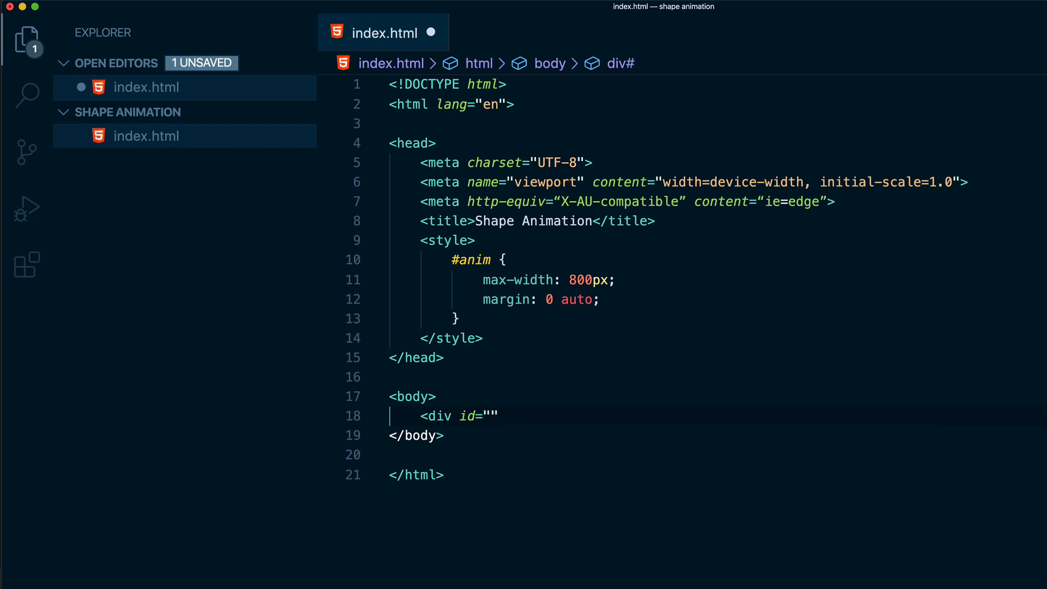
text(anim)
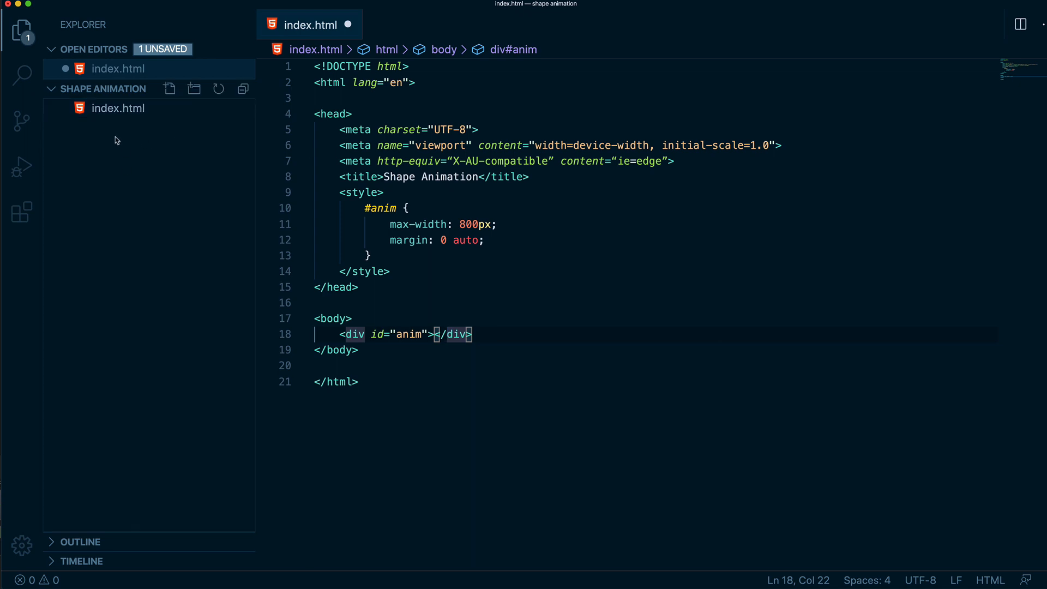
Step: Create a new empty script.js file in the project
click(169, 88)
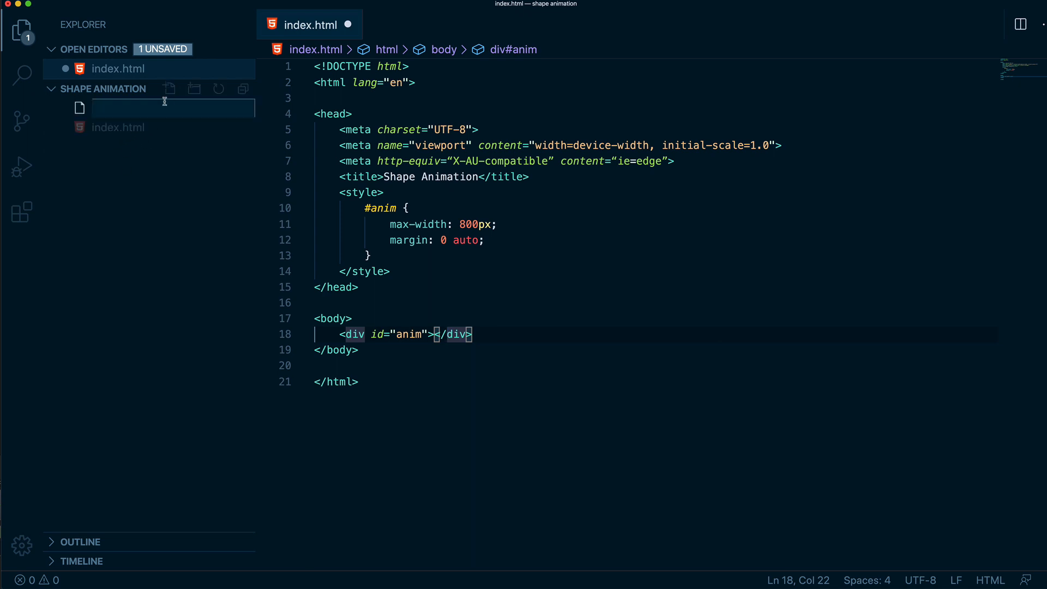
text(sc)
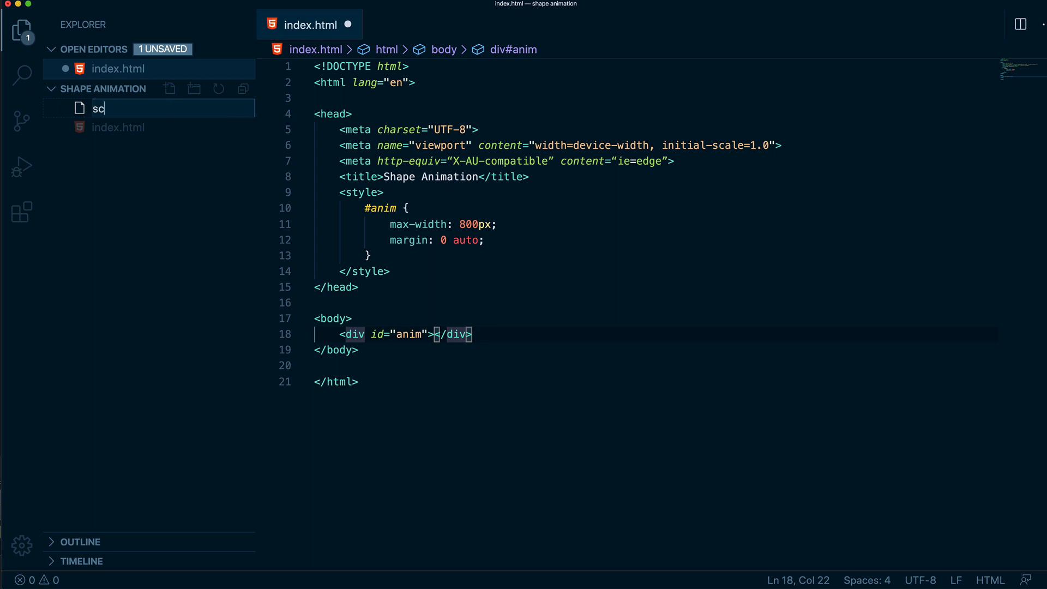
text(ript.j)
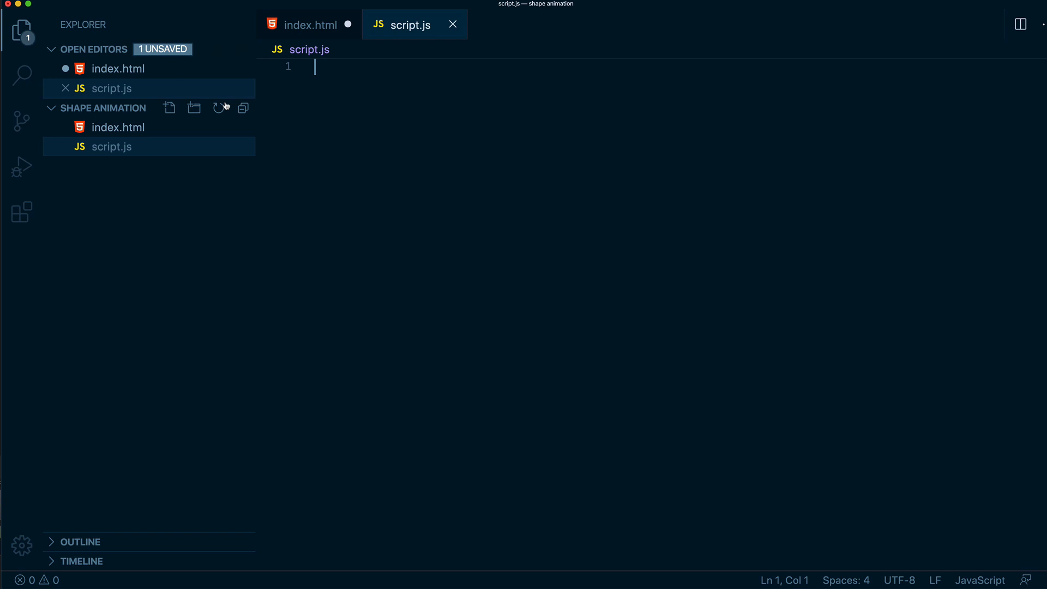
mouse_move(417, 72)
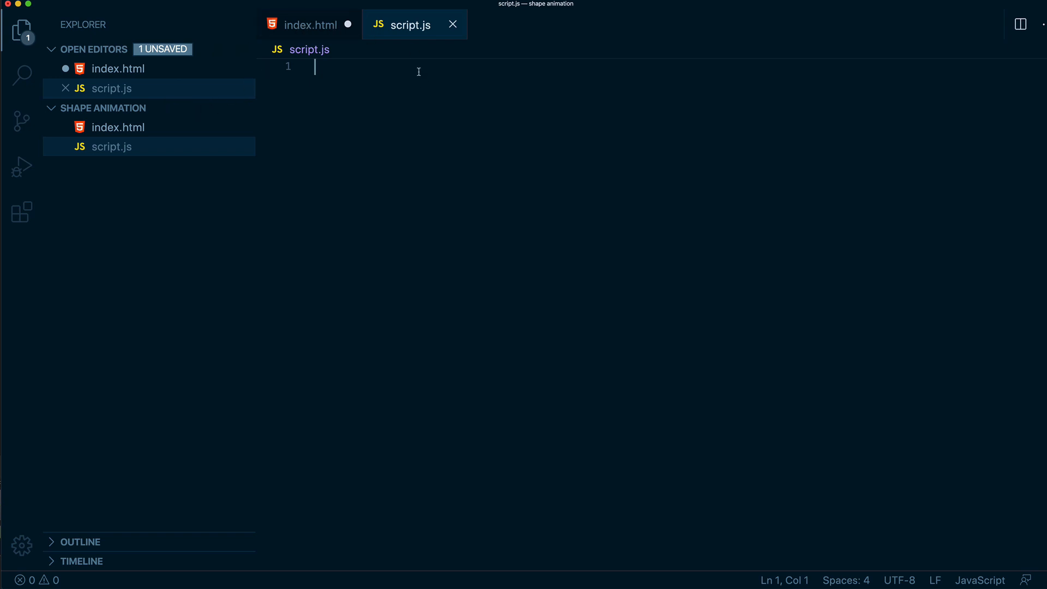
mouse_move(349, 72)
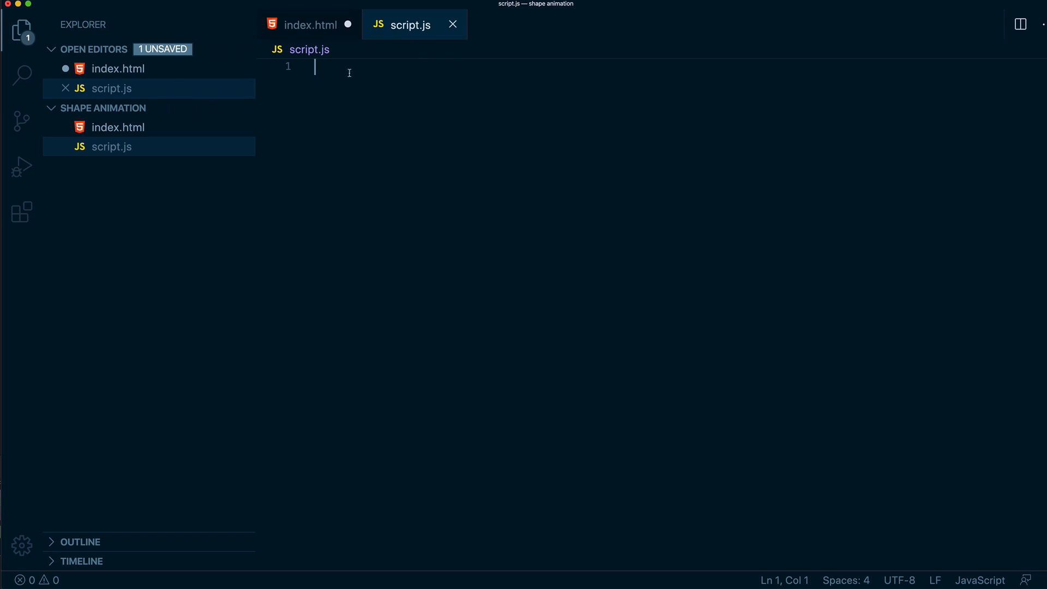
Step: Reference script.js with a script tag in index.html's body and save
click(309, 25)
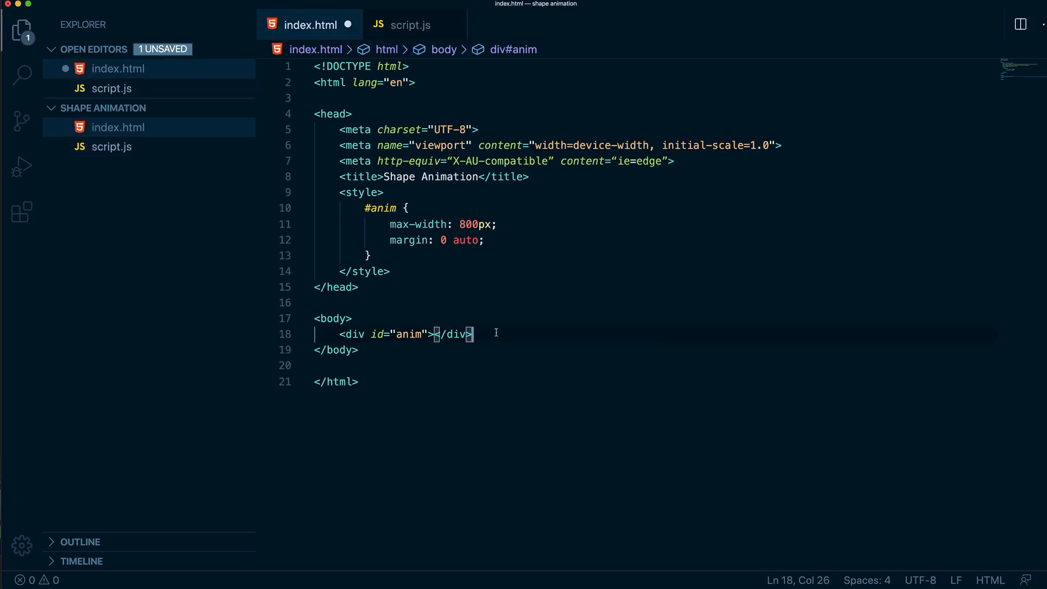
text(<)
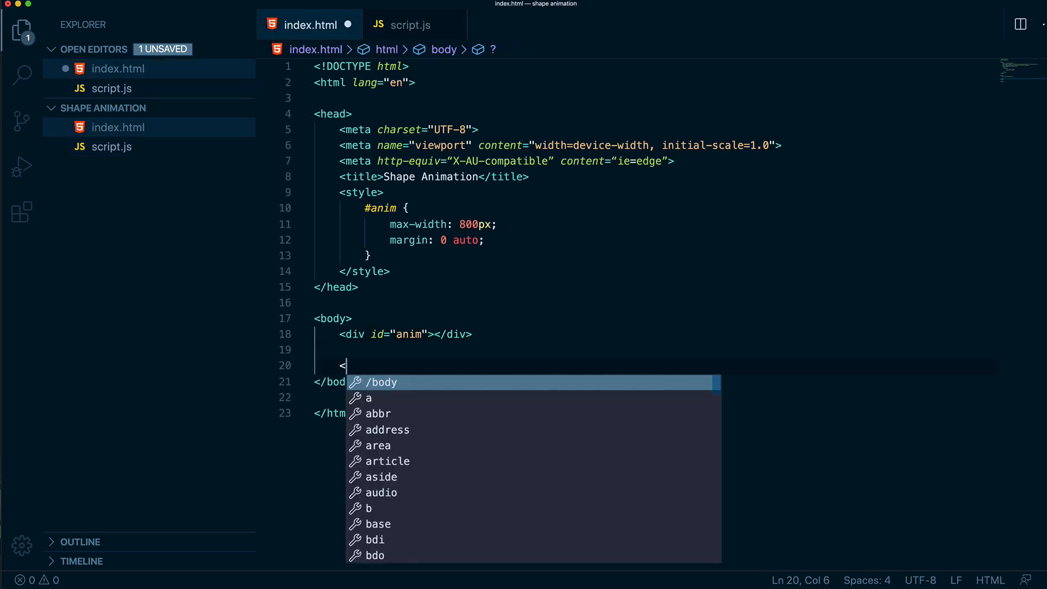
text(script)
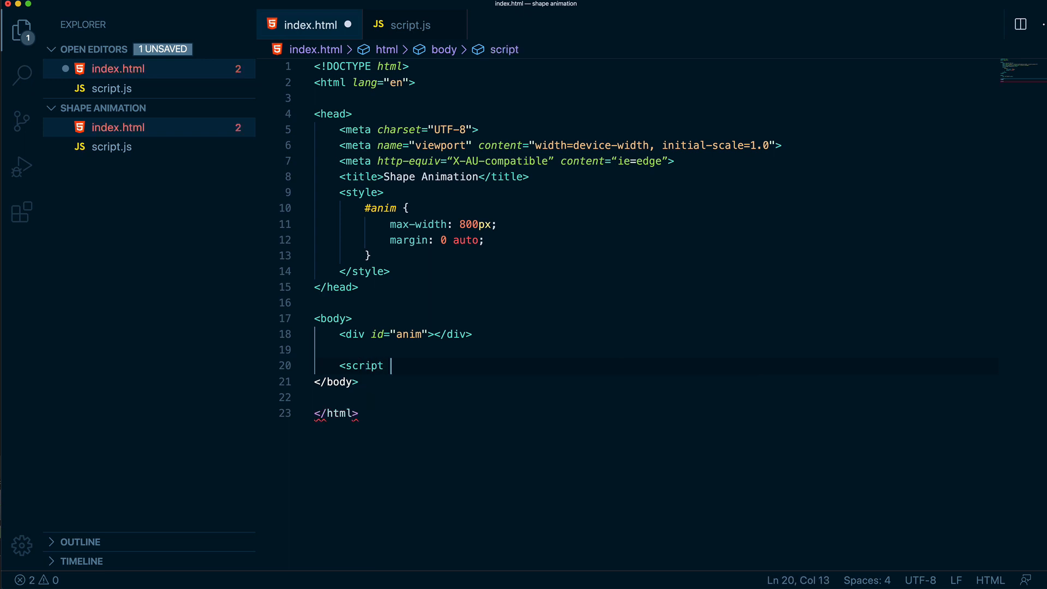
text(src="")
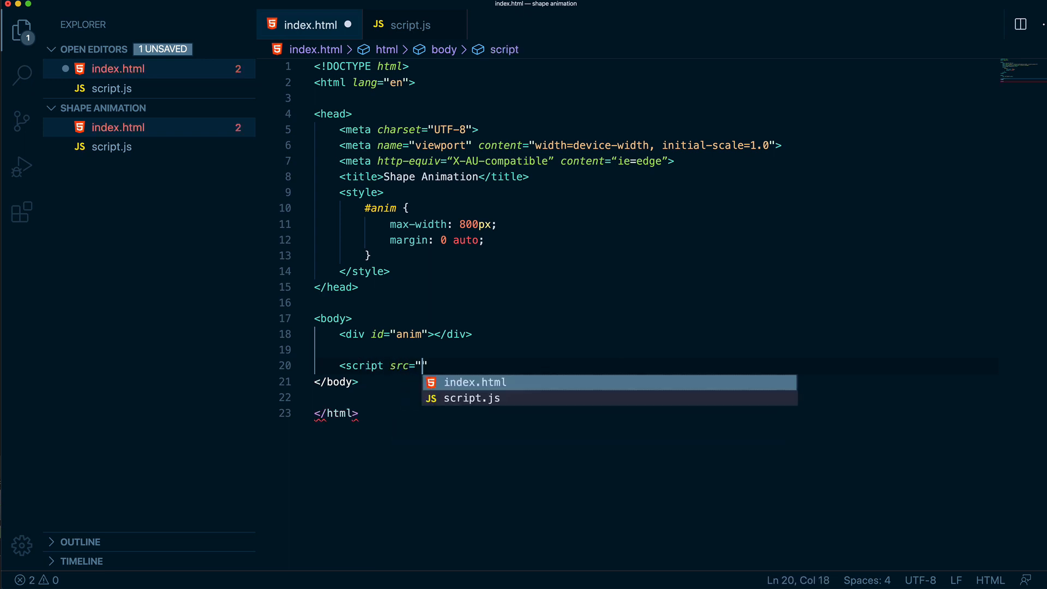
text(script.js)
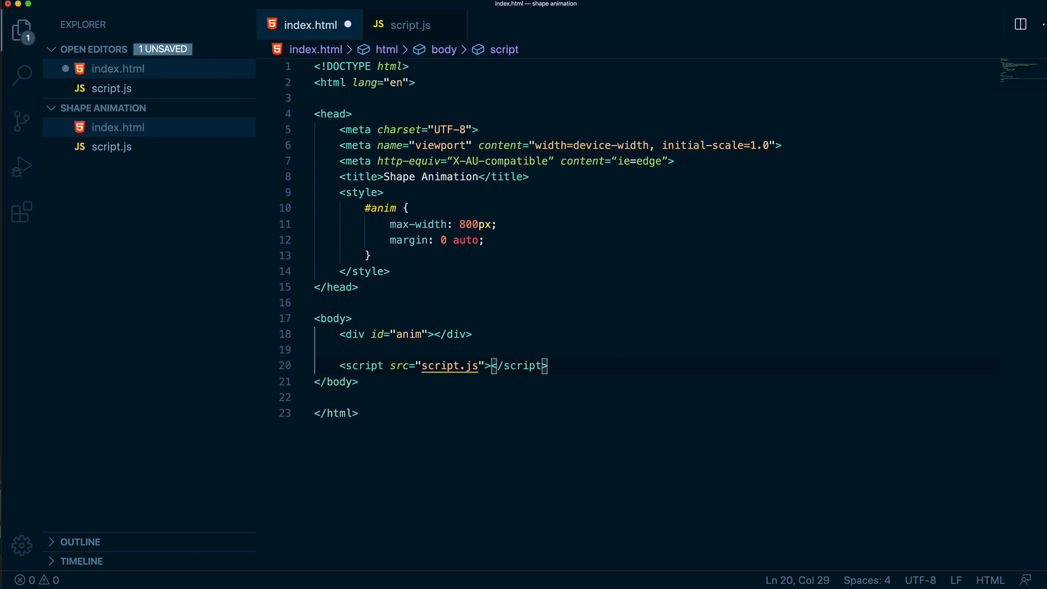
key(cmd+s)
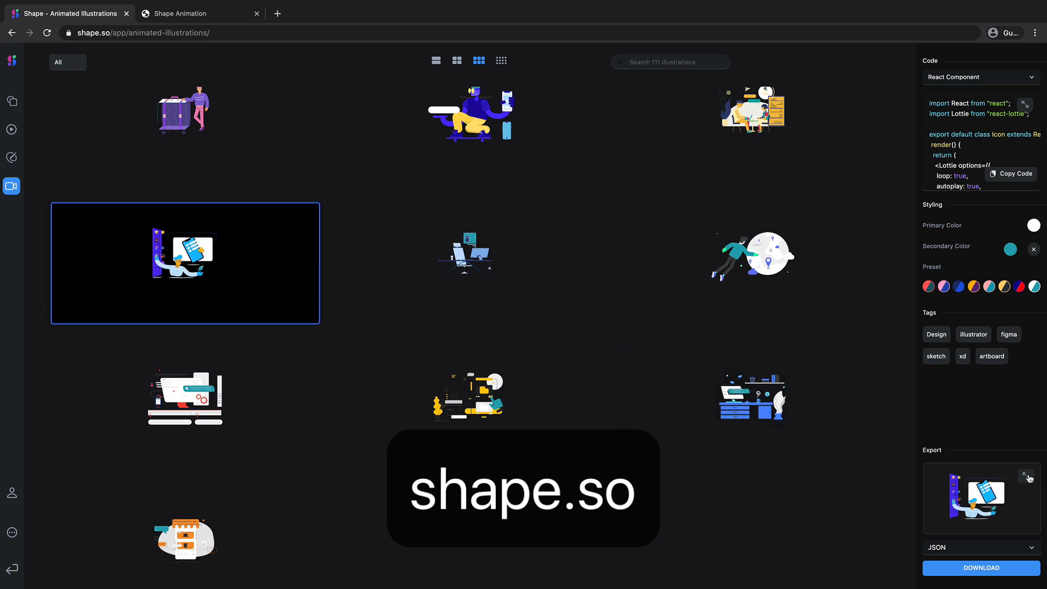
Step: Export the office-desk illustration from Shape.so with the red preset as a JSON download
click(1027, 477)
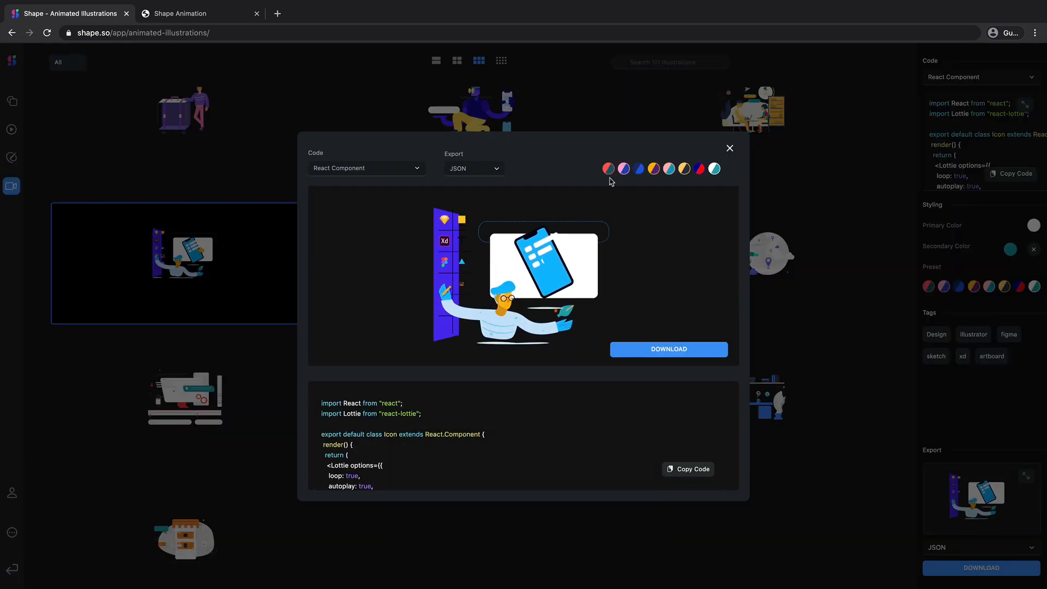
click(607, 168)
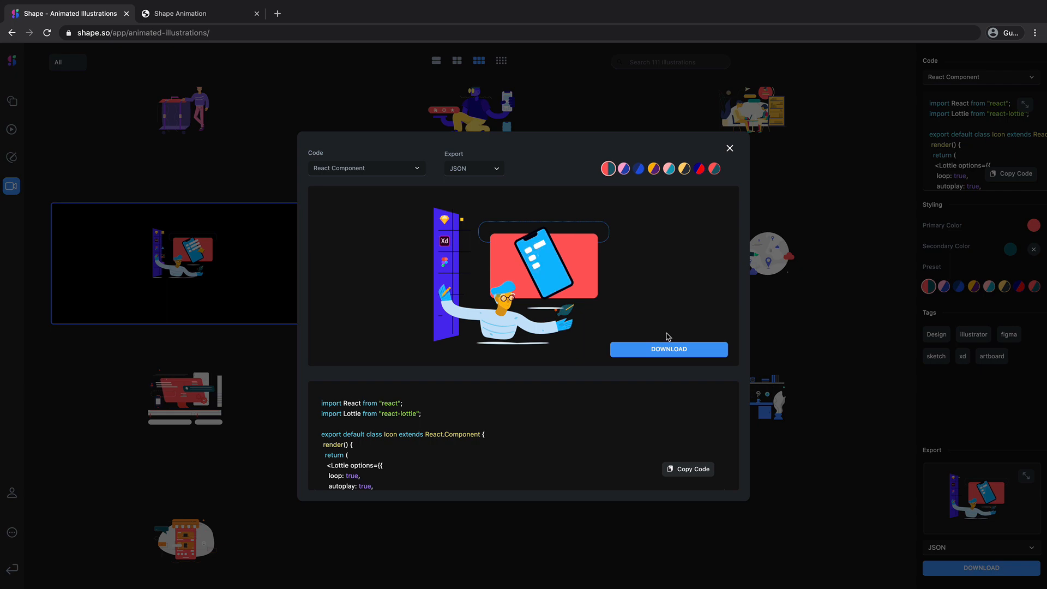
click(667, 349)
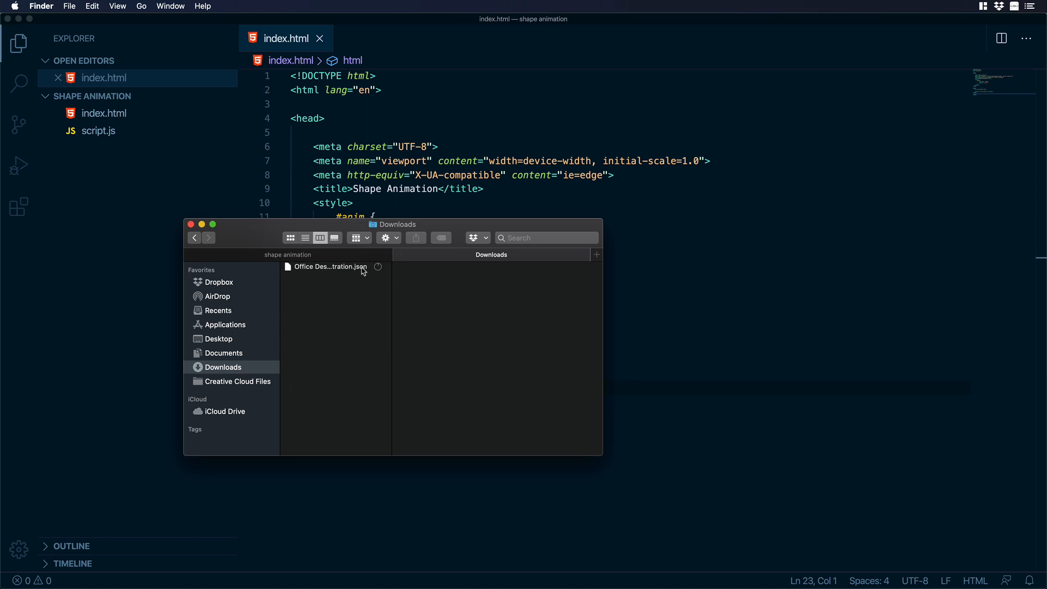
Step: Move the downloaded JSON into the shape animation folder and launch After Effects via Spotlight
click(330, 266)
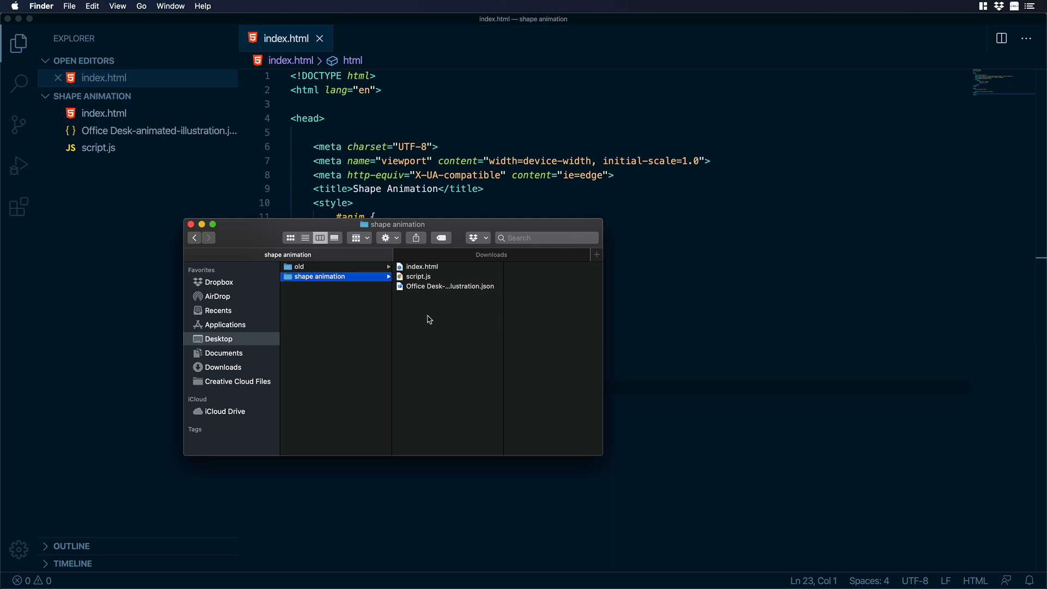
key(cmd+space)
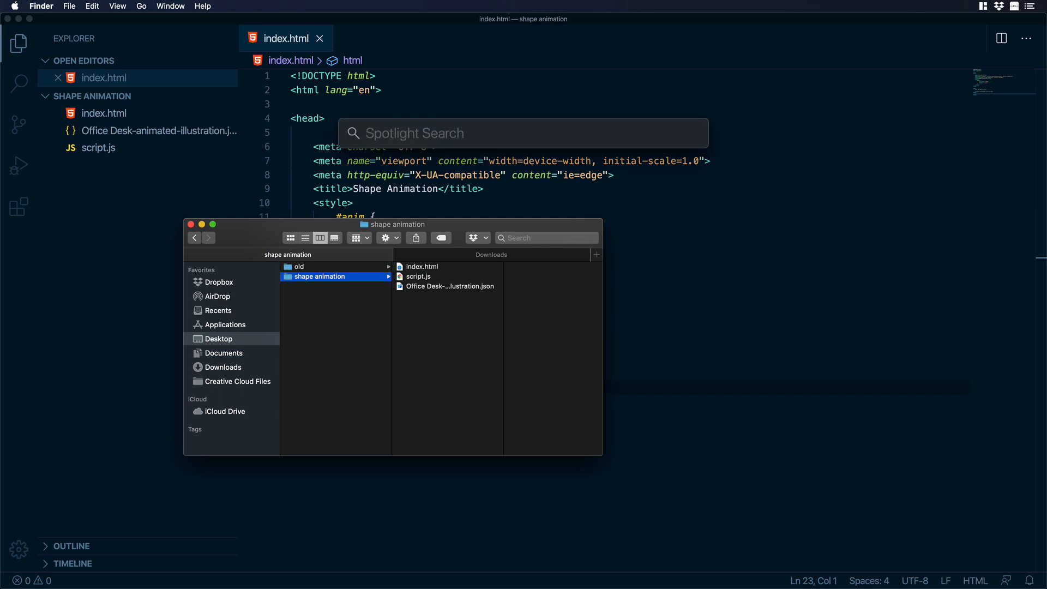
text(after)
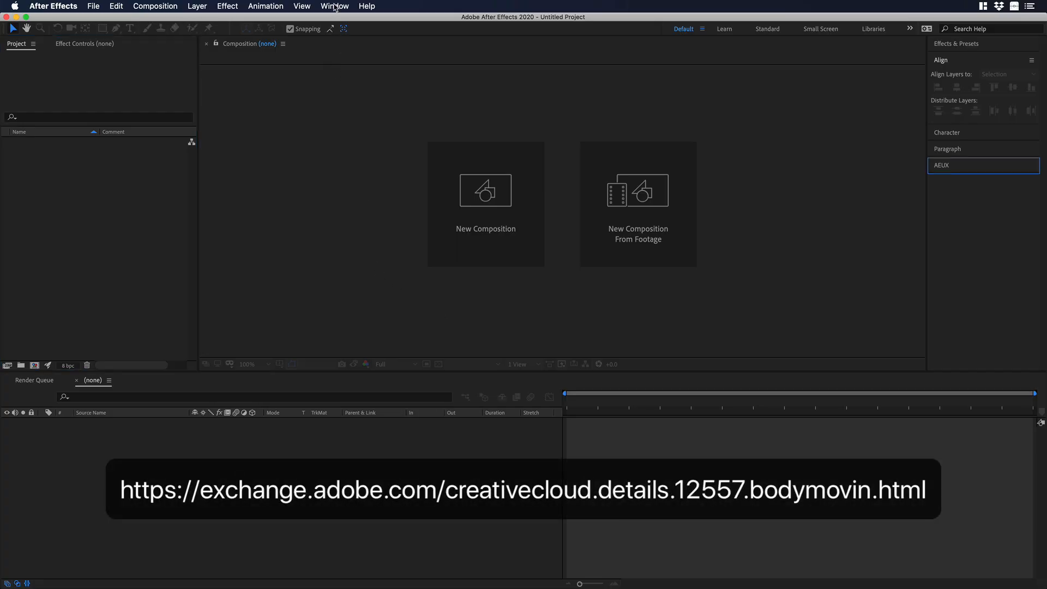
Step: Download the Lottie player from the Bodymovin extension and save lottie.js in the shape animation folder
click(335, 6)
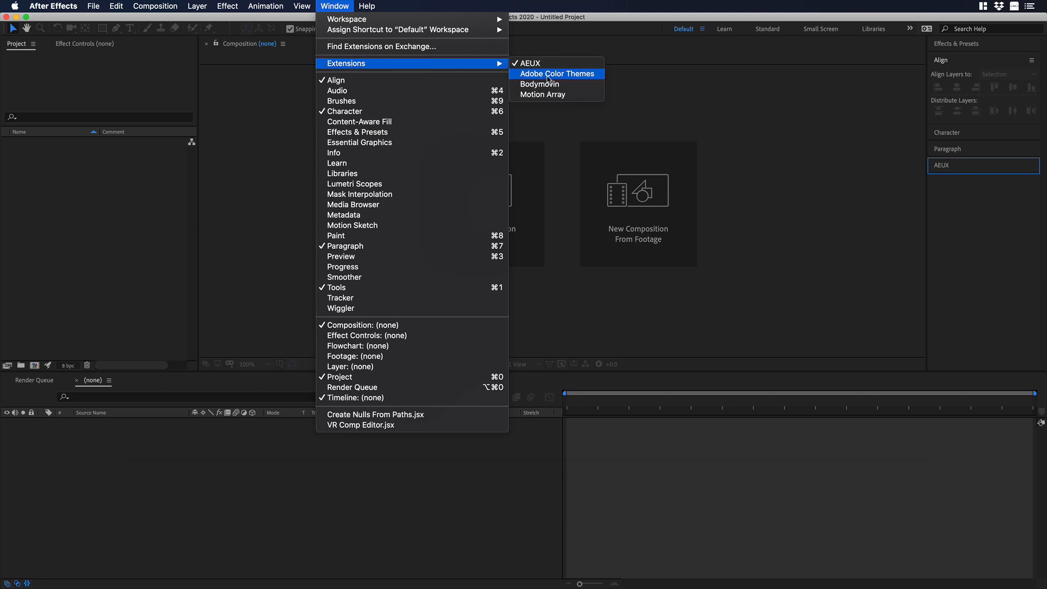
click(540, 84)
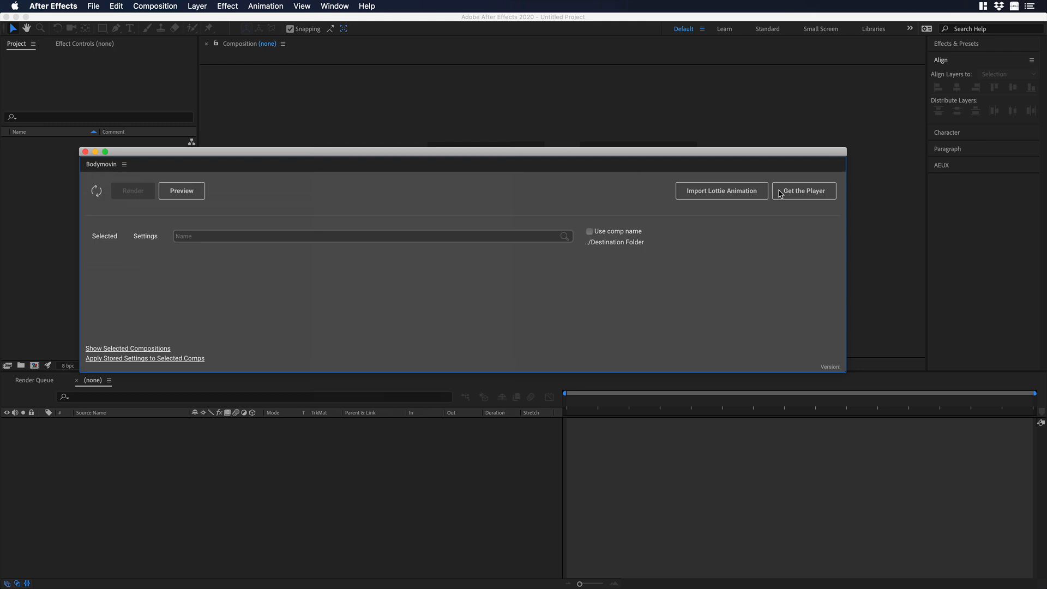
click(803, 189)
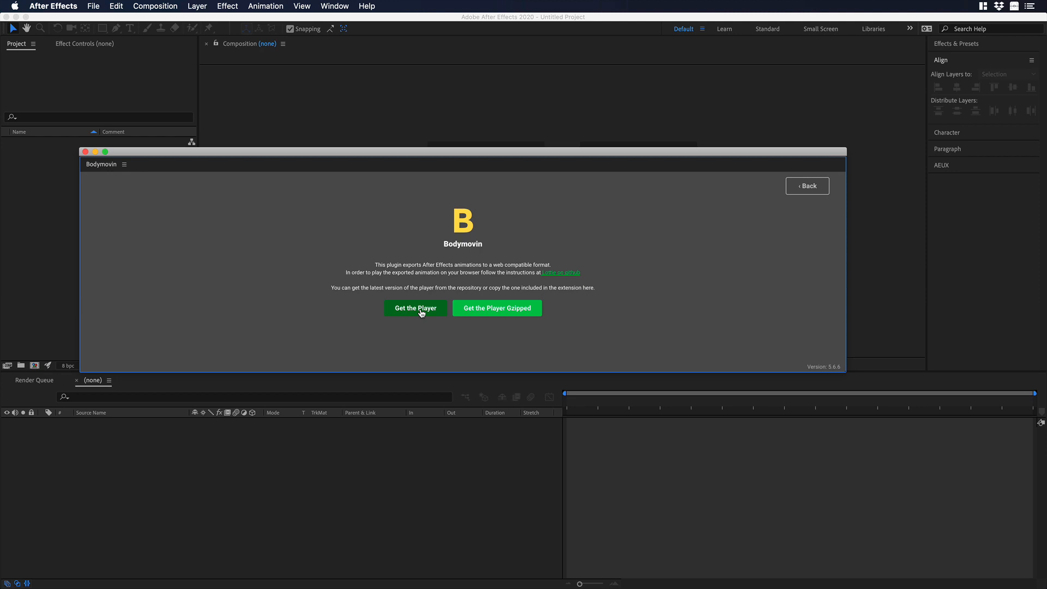
click(415, 308)
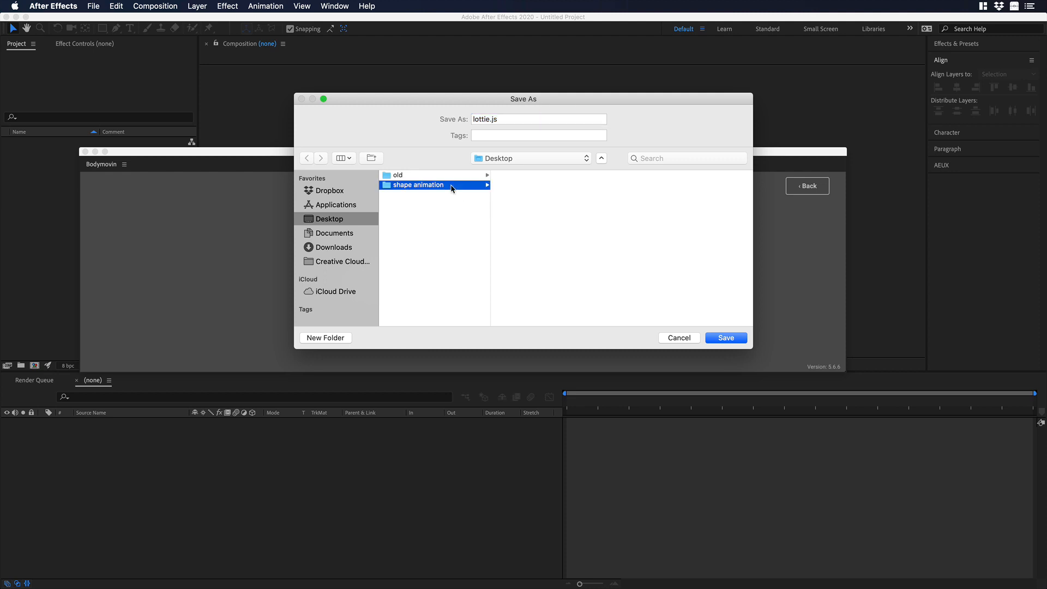
double_click(416, 185)
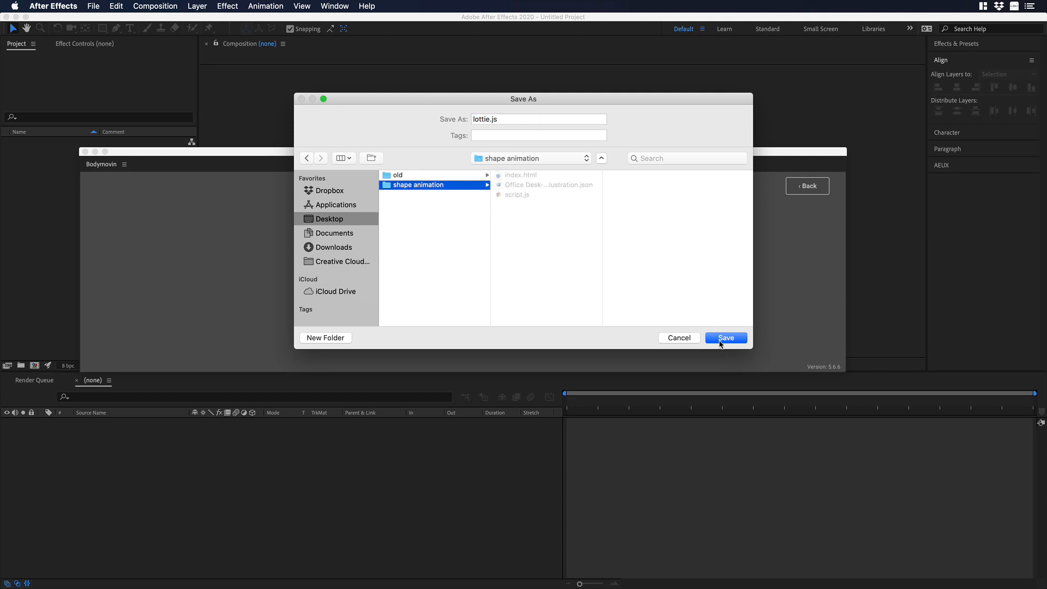
click(726, 337)
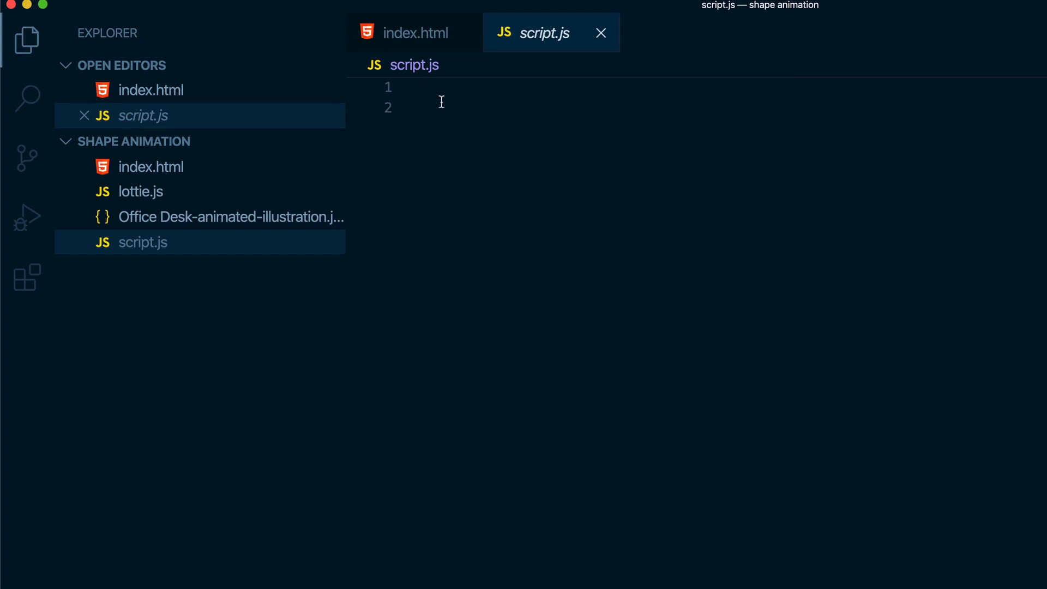
Step: Start var animation = bodymovin.loadAnimation with container document.getElementById('anim')
text(var ani)
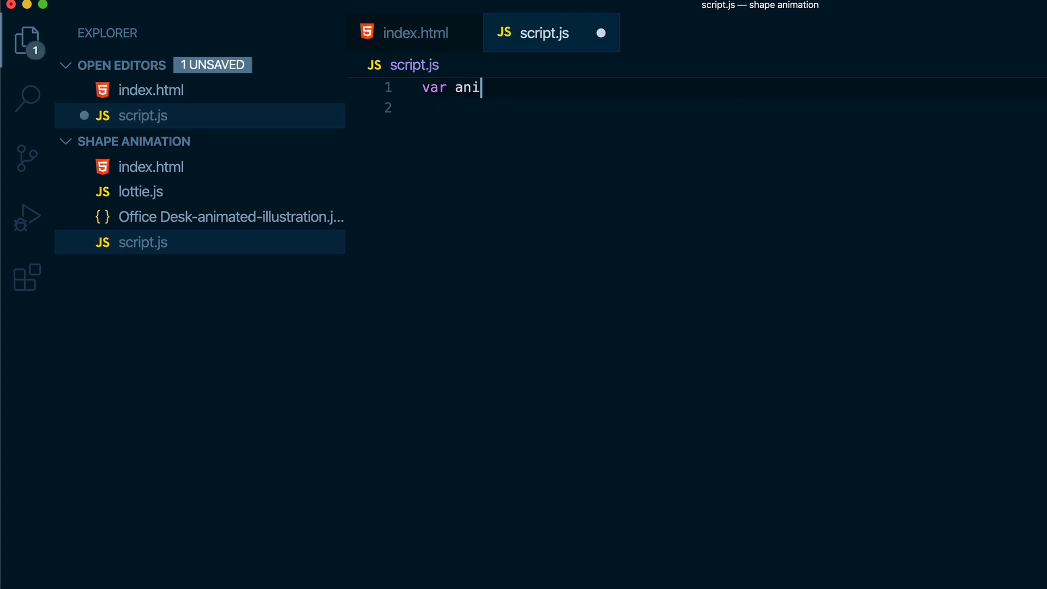
text(mation)
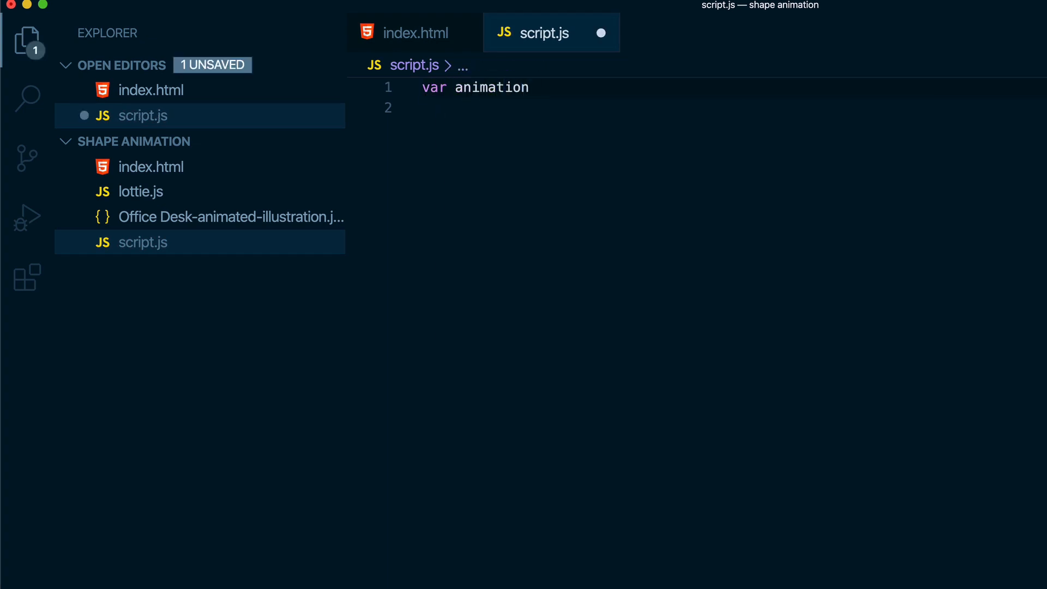
text(= body)
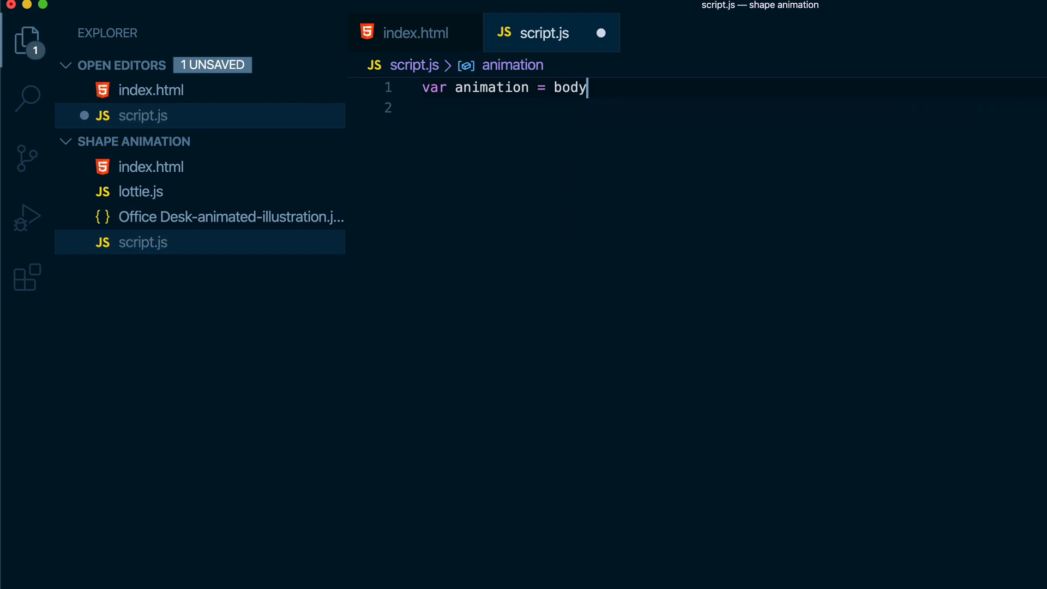
text(movin.loa)
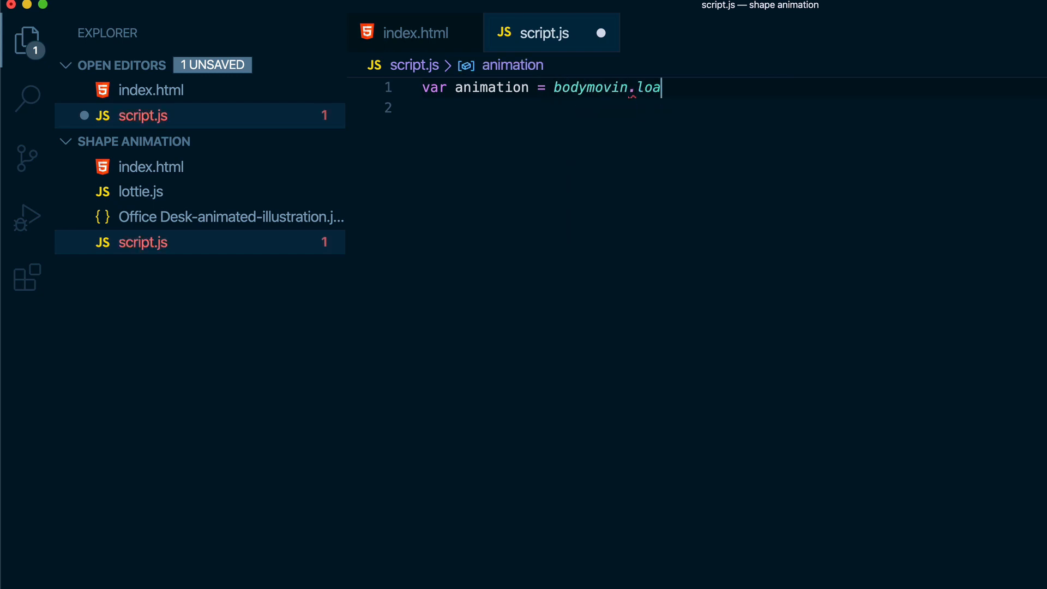
text(dAnimation)
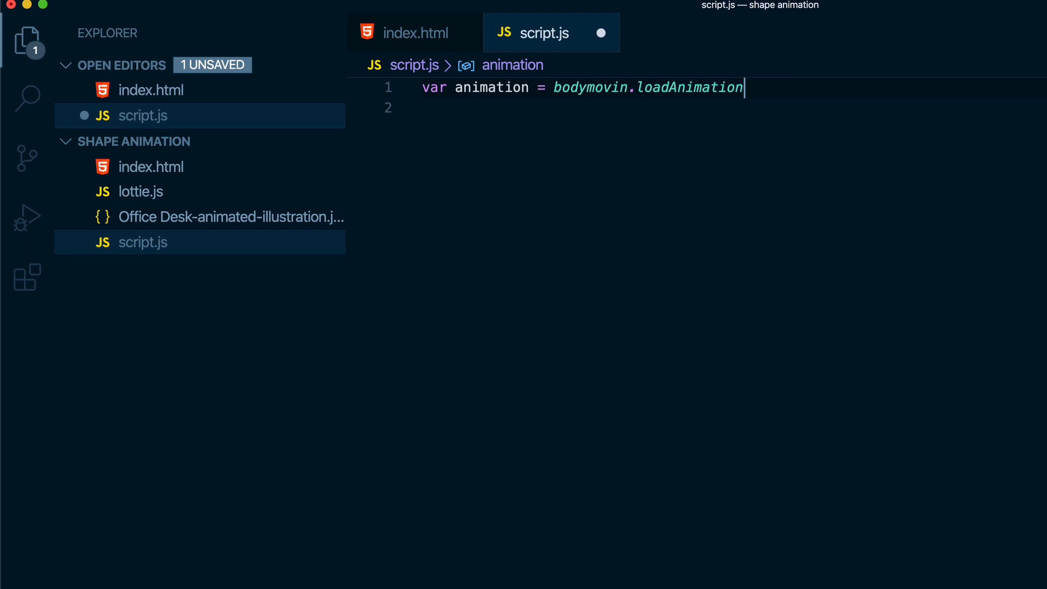
text(())
click(724, 107)
text(c)
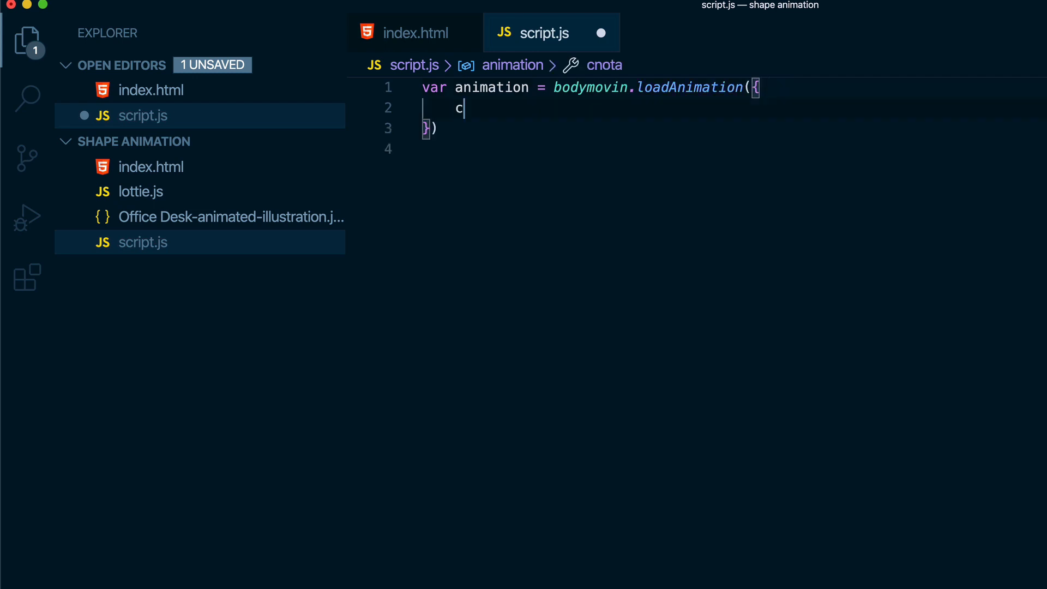
text(ontainer)
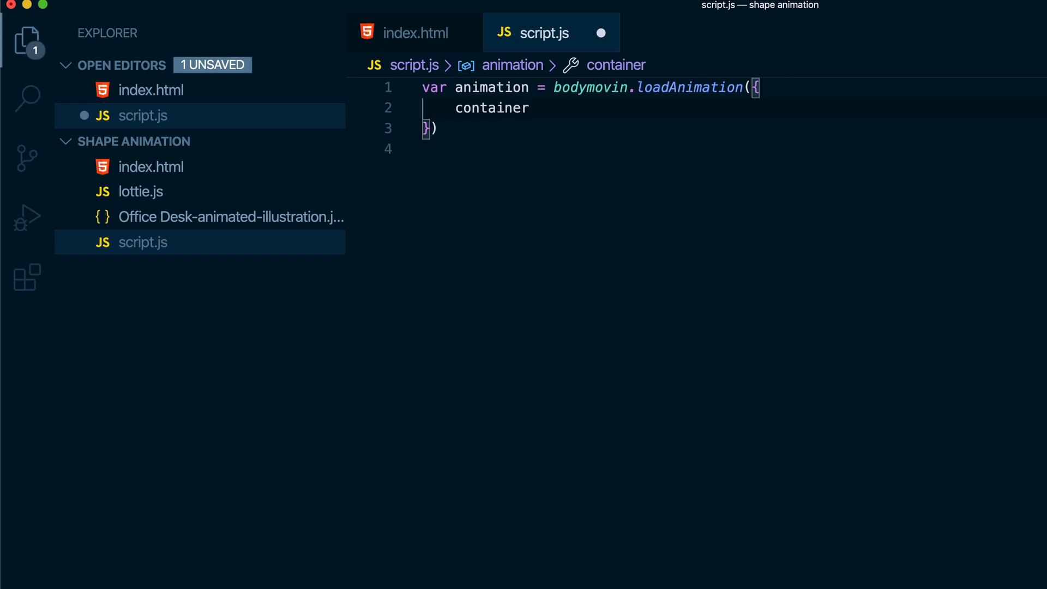
text(: d)
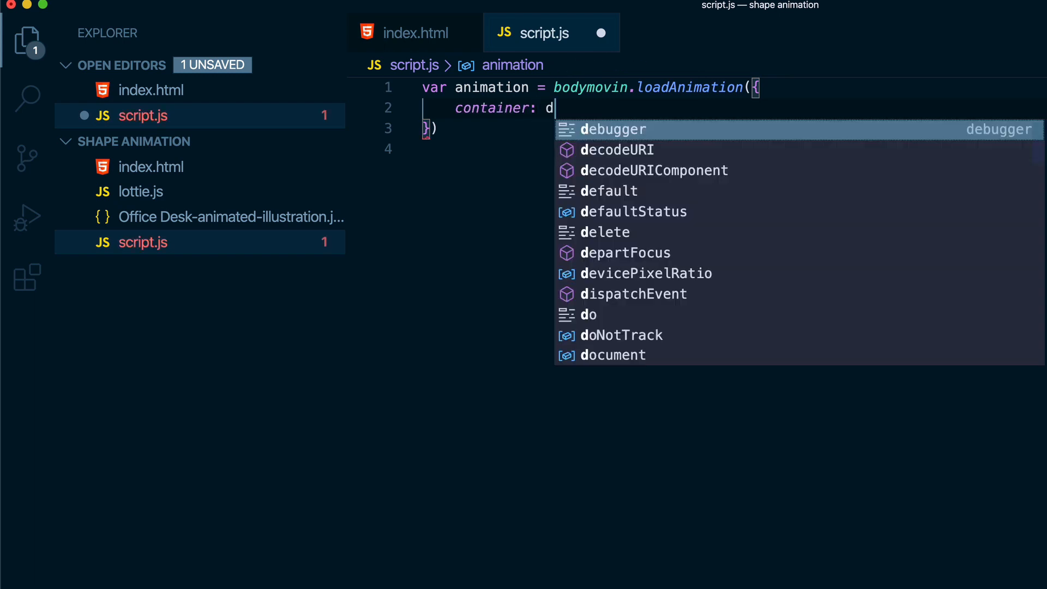
text(ocument.)
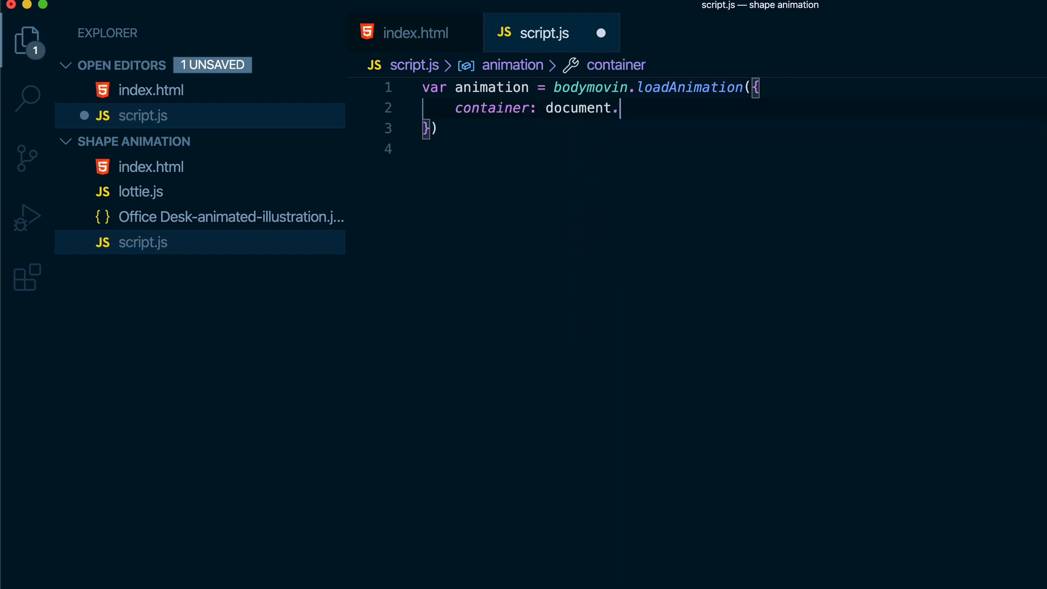
text(getElementById()
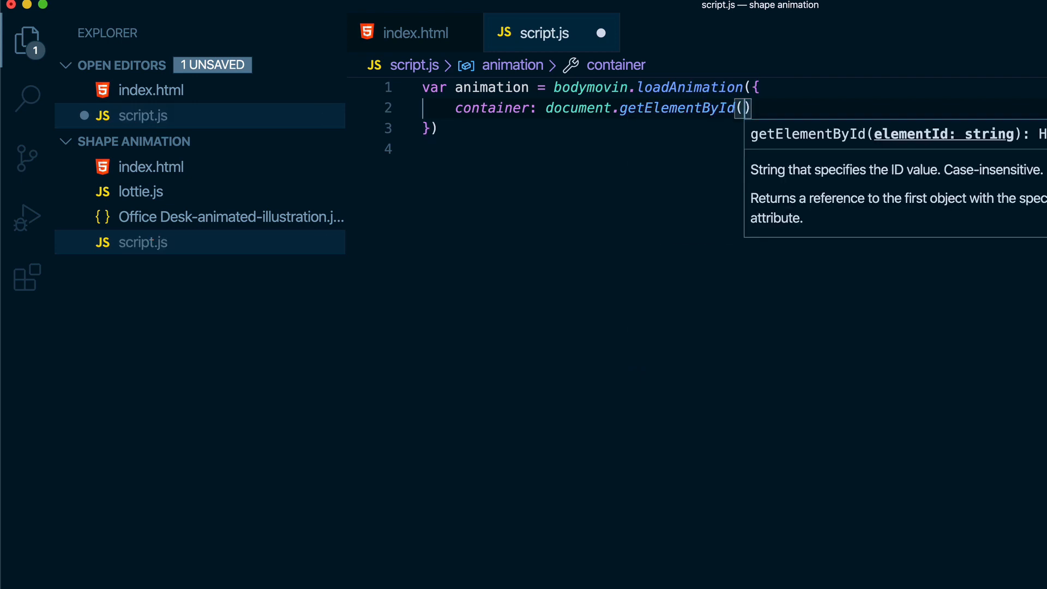
text('a')
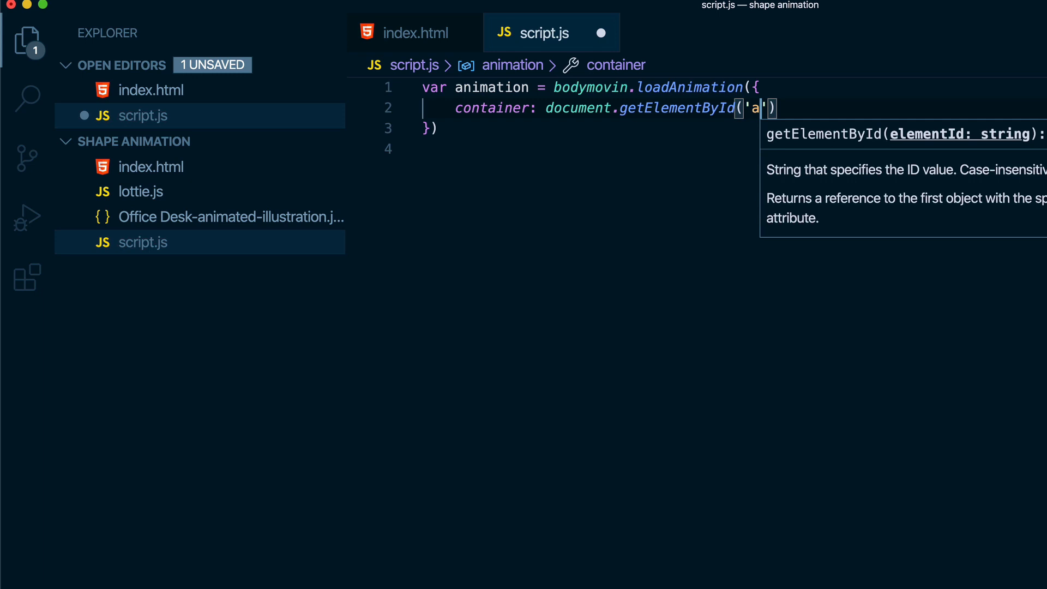
text(nim)
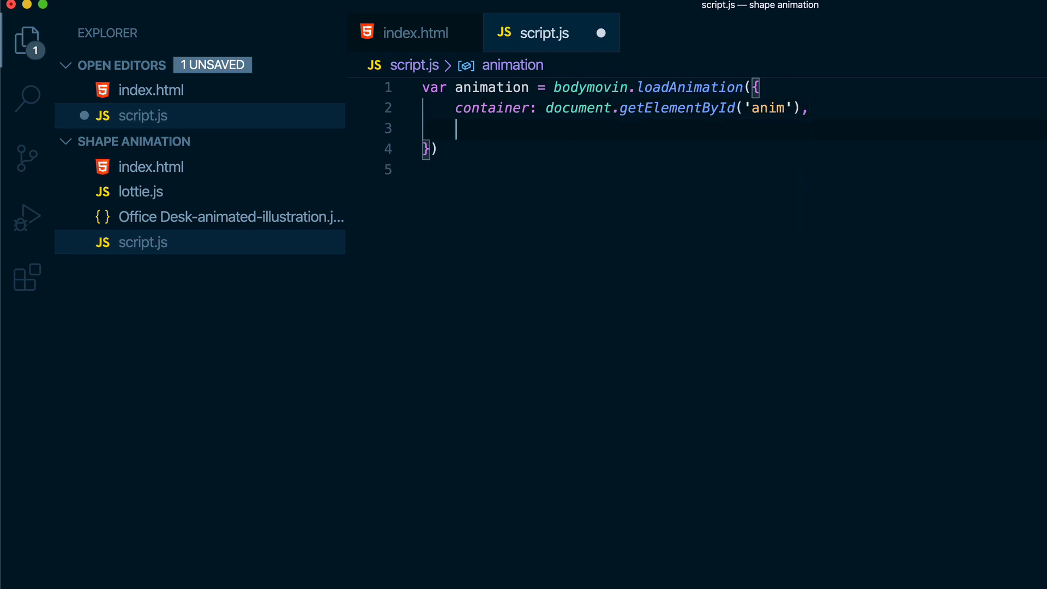
Step: Add renderer 'svg', loop true, autoplay true and path Office Desk-animated-illustration.json
text(renderer)
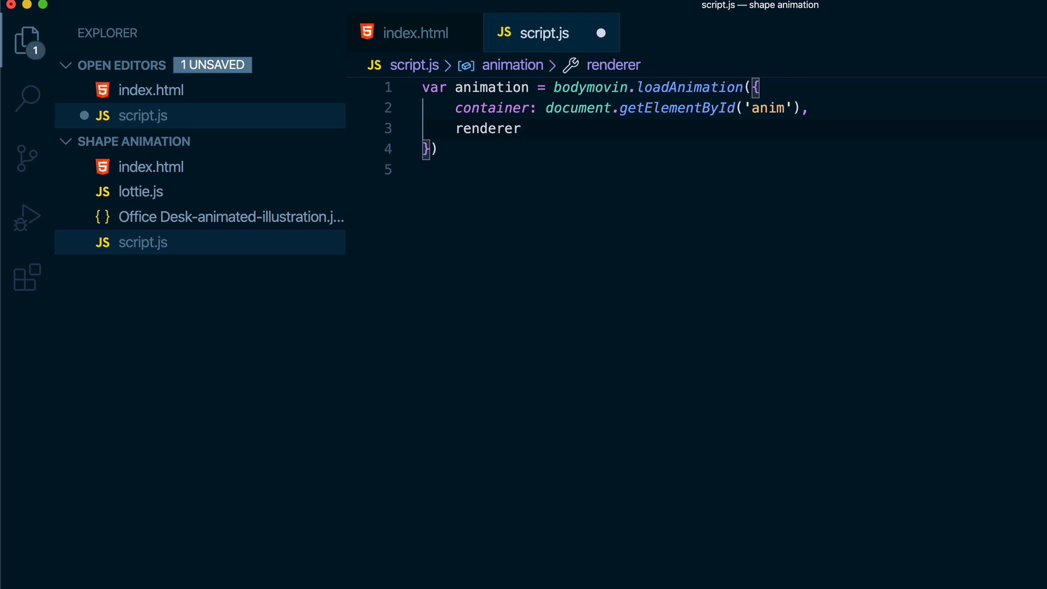
text(: 'svg',)
text(l)
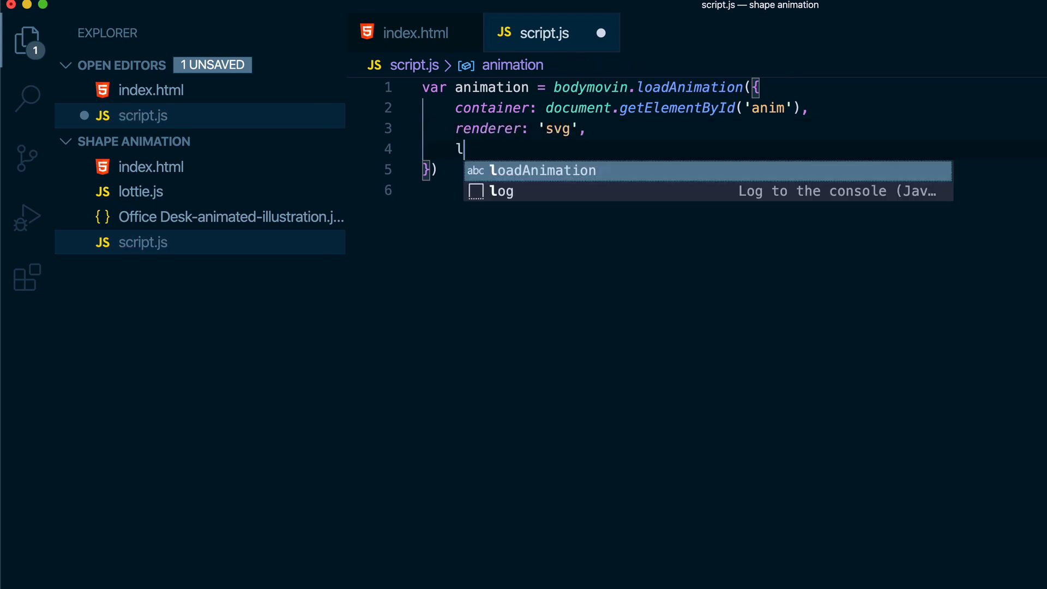
text(oop:)
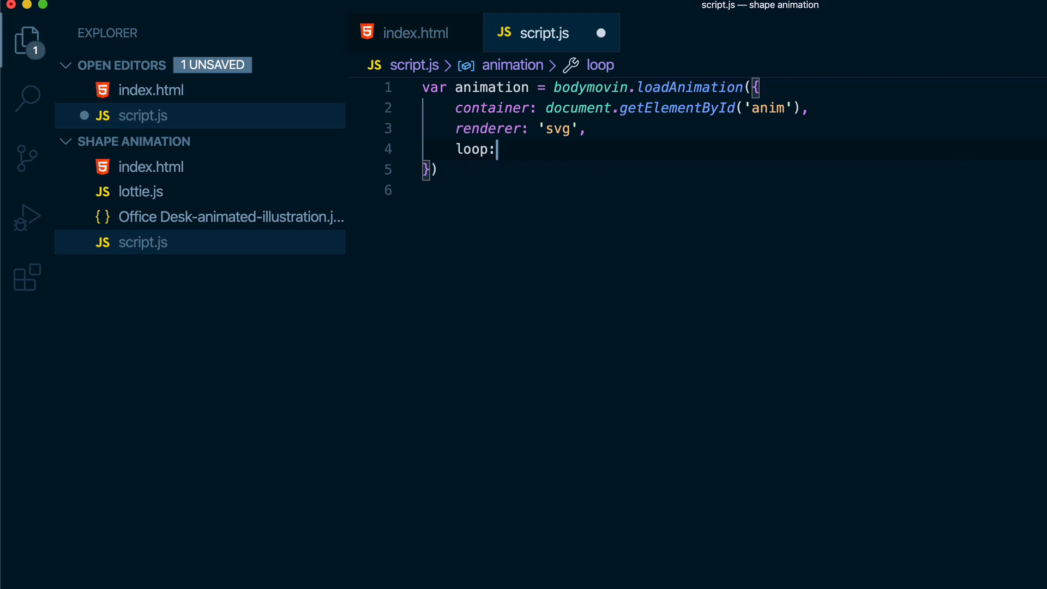
text(true)
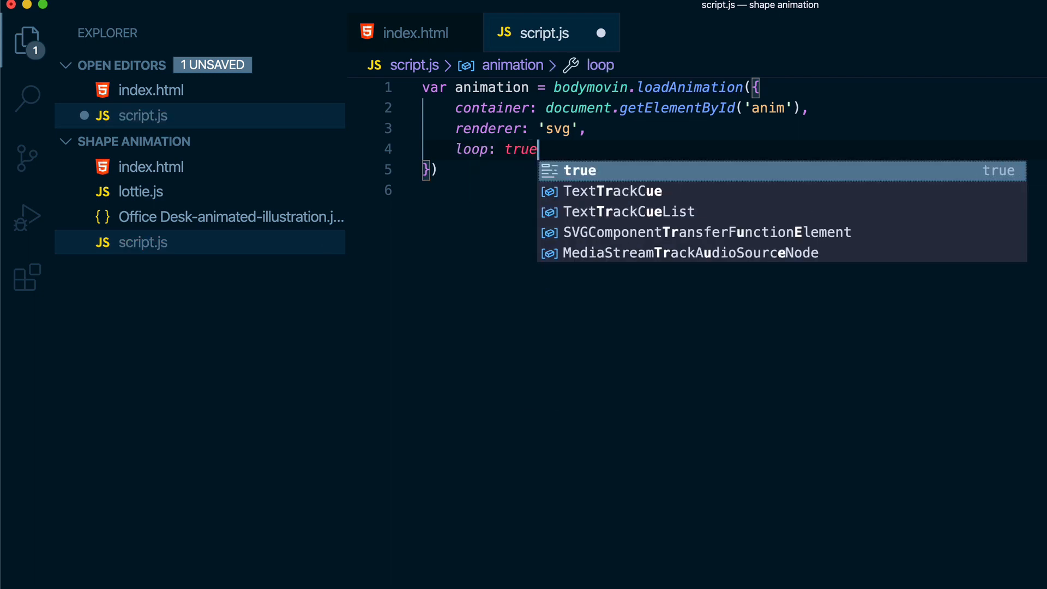
text(,)
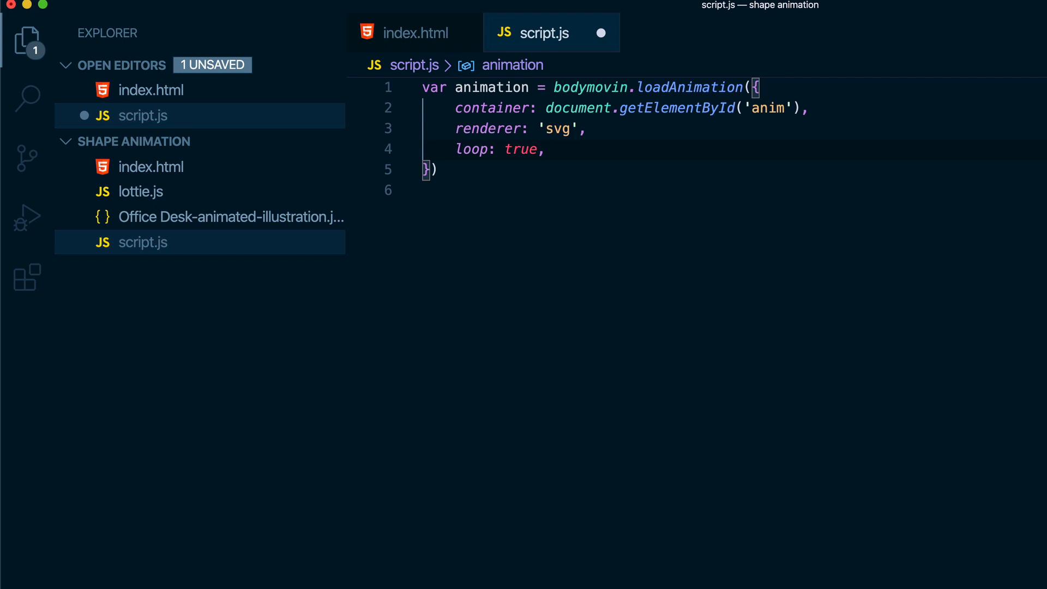
text(autopla)
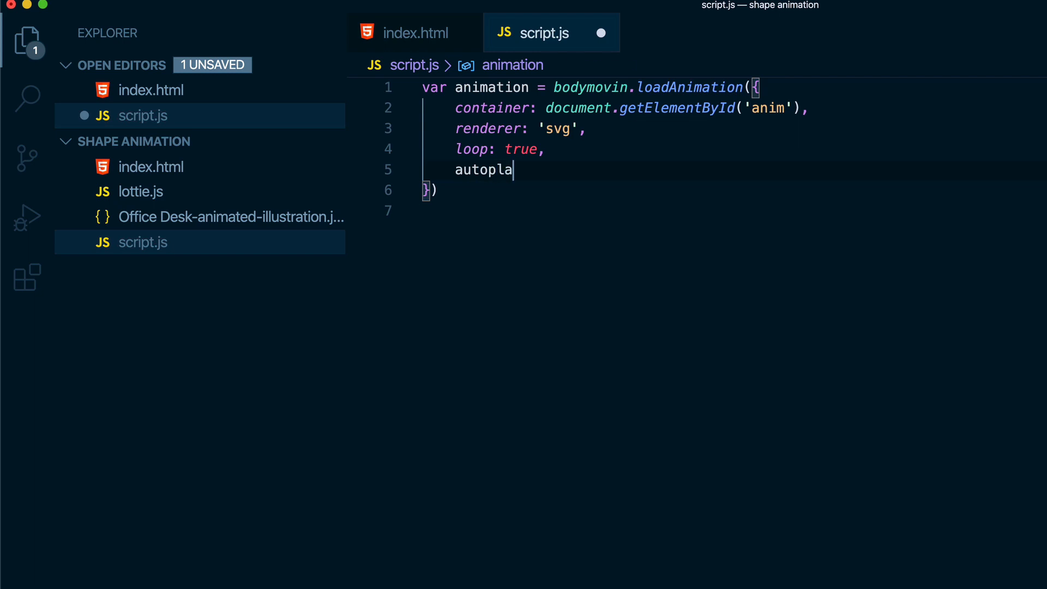
text(y:)
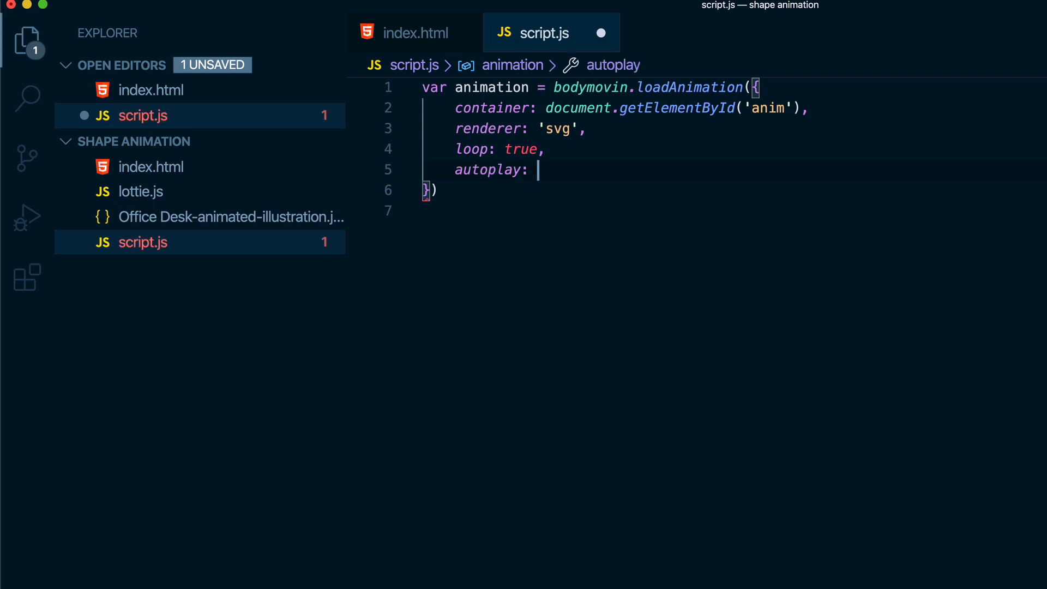
text(true,)
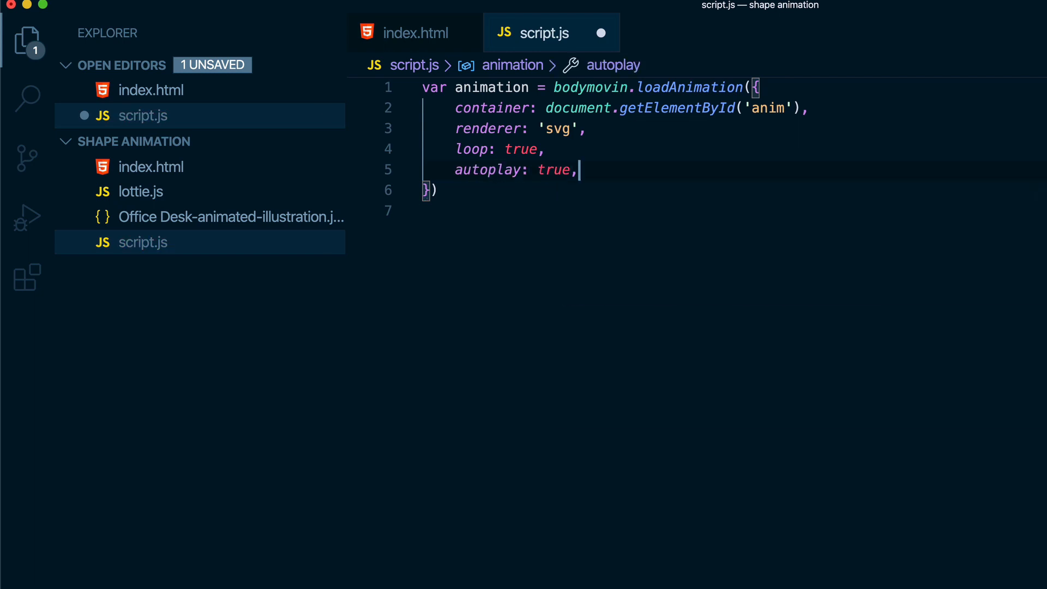
key(Enter)
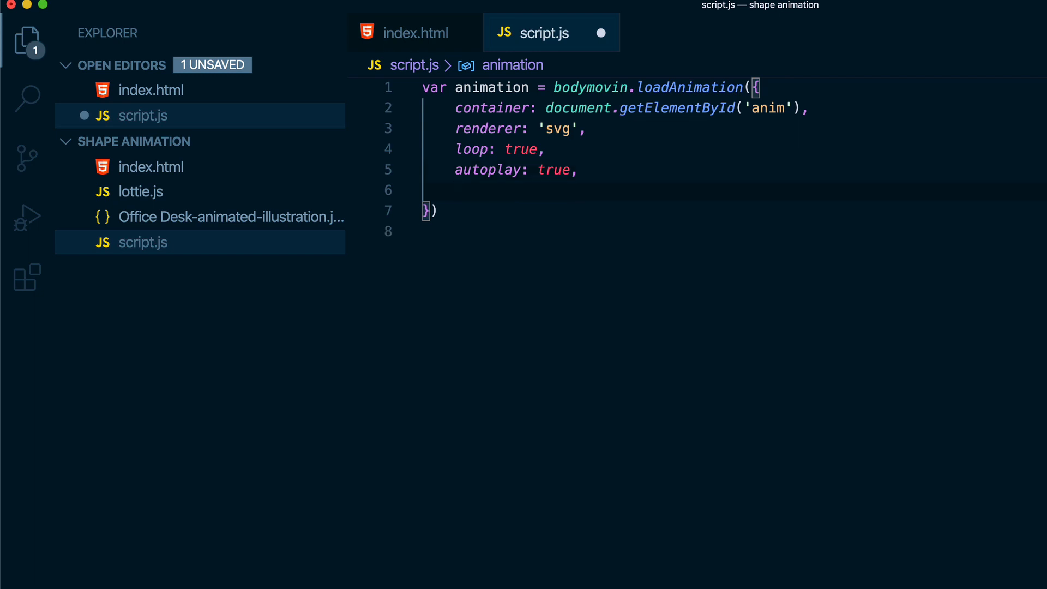
text(path)
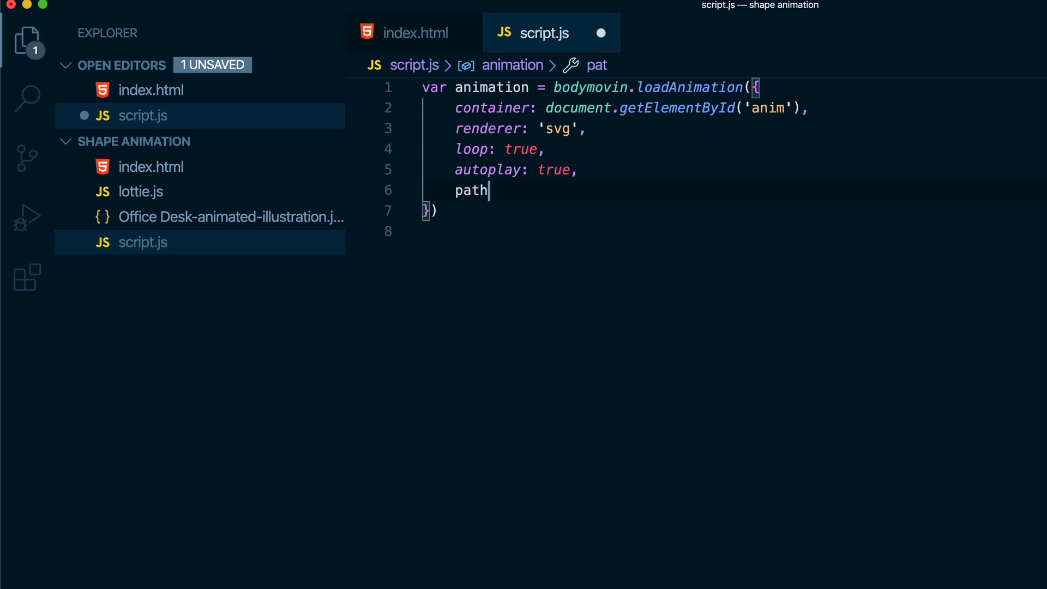
text(:)
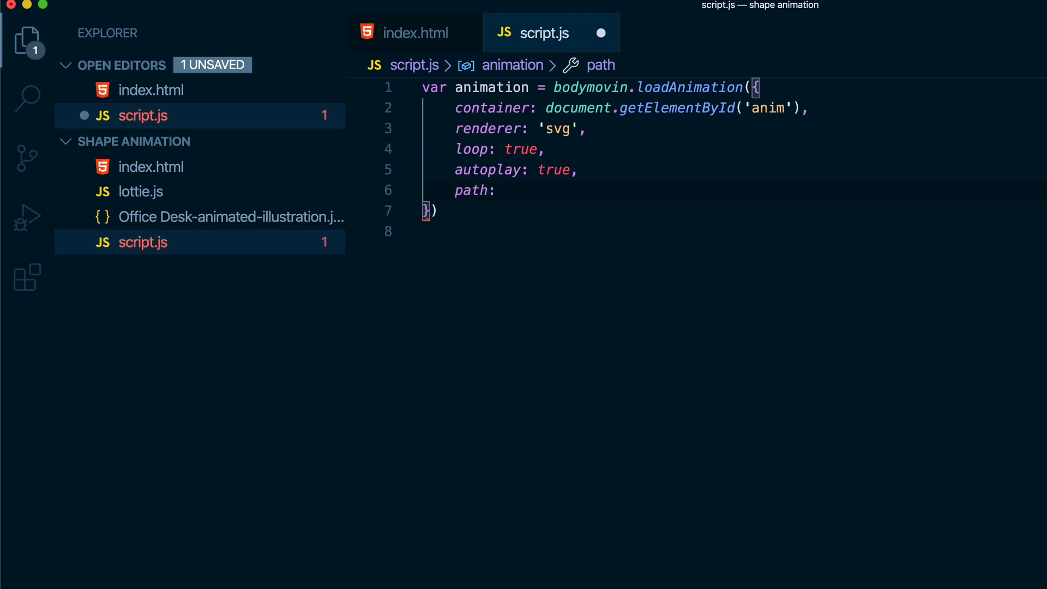
text(Office Desk-animated-illustration.json')
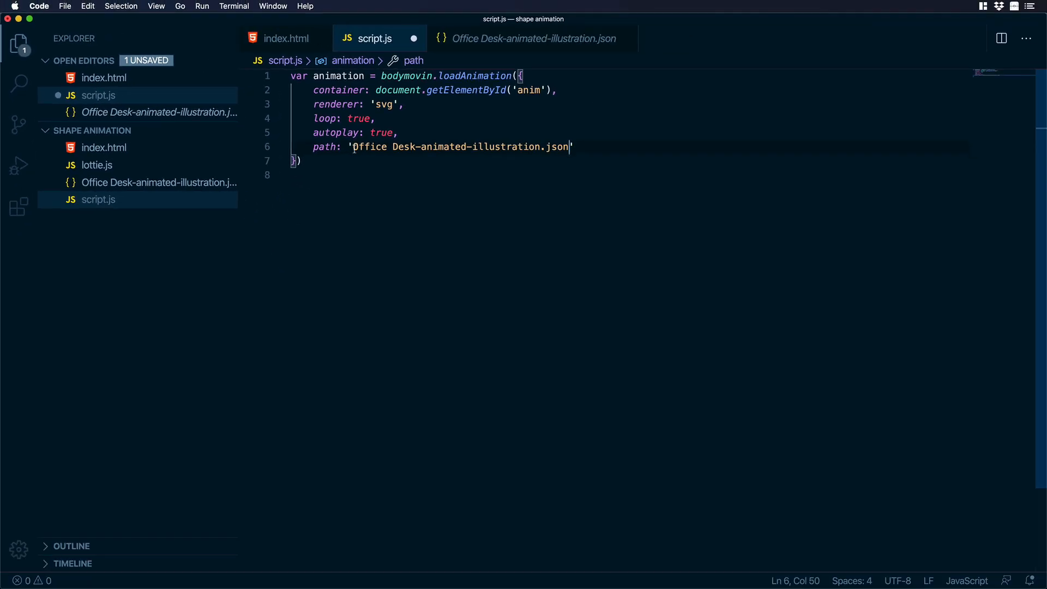
Step: Switch back to index.html, which loads lottie.js ahead of script.js
click(286, 38)
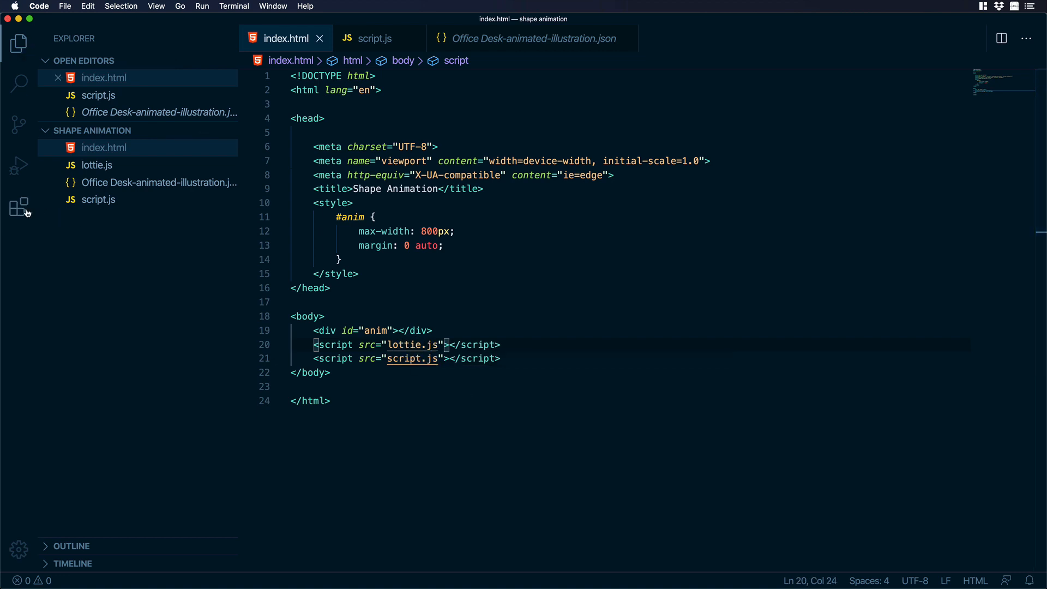
Step: Locate the Live Server extension and serve index.html with it on port 5500
click(20, 207)
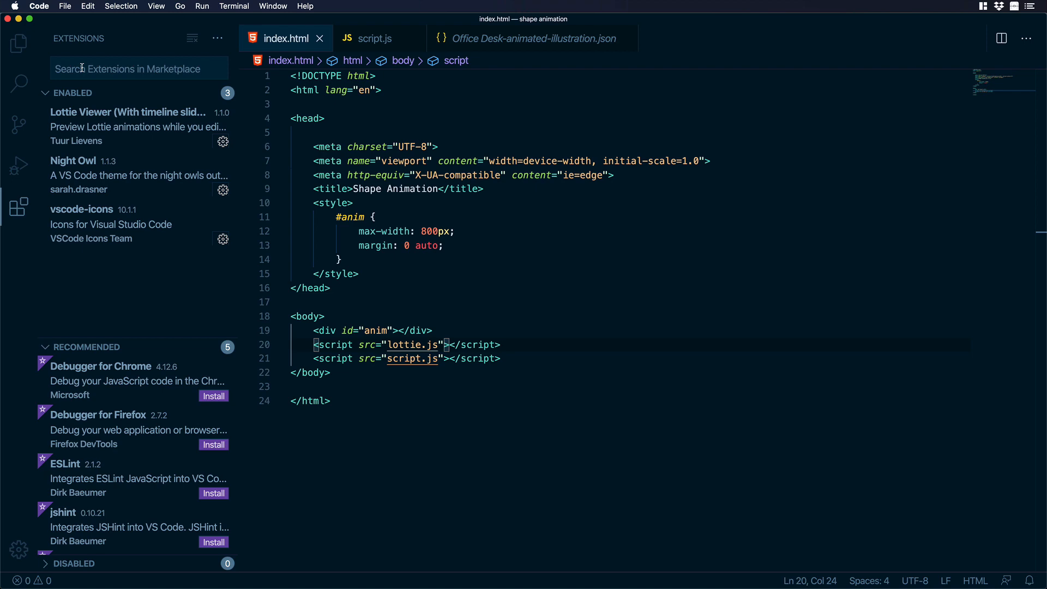
text(live ser)
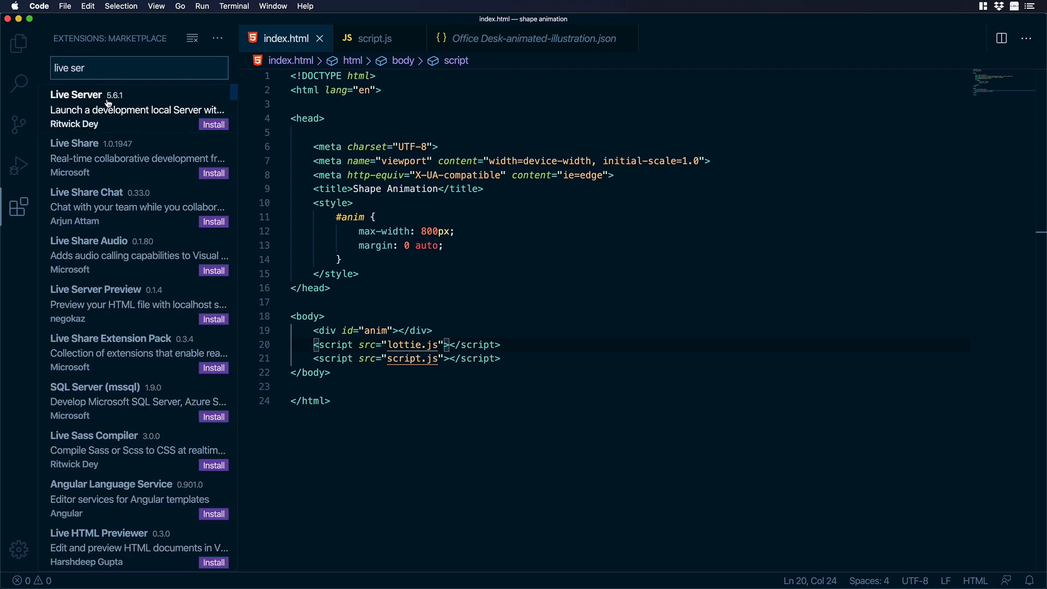
click(106, 109)
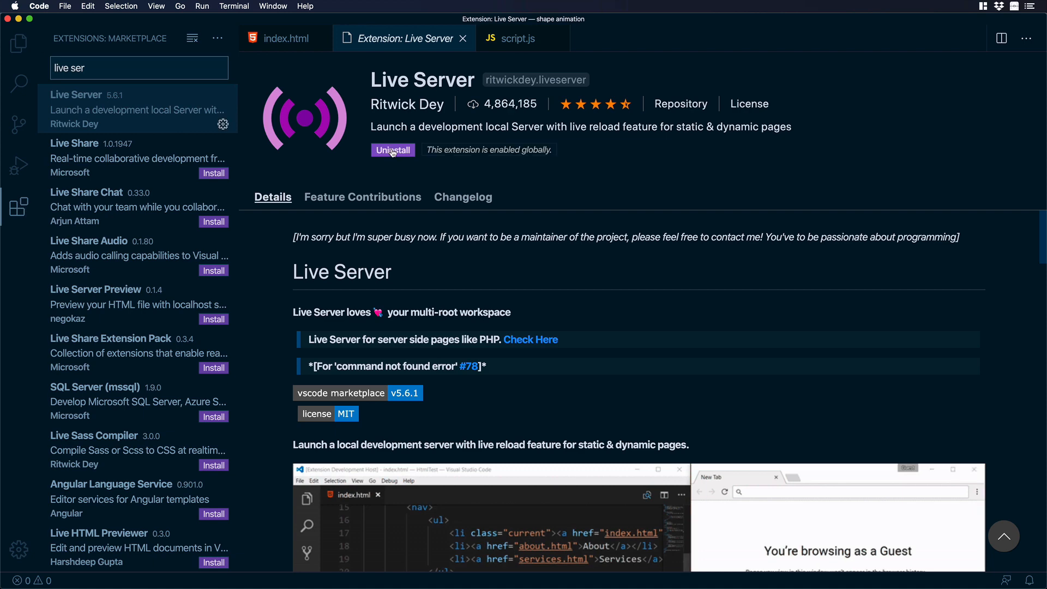
click(18, 44)
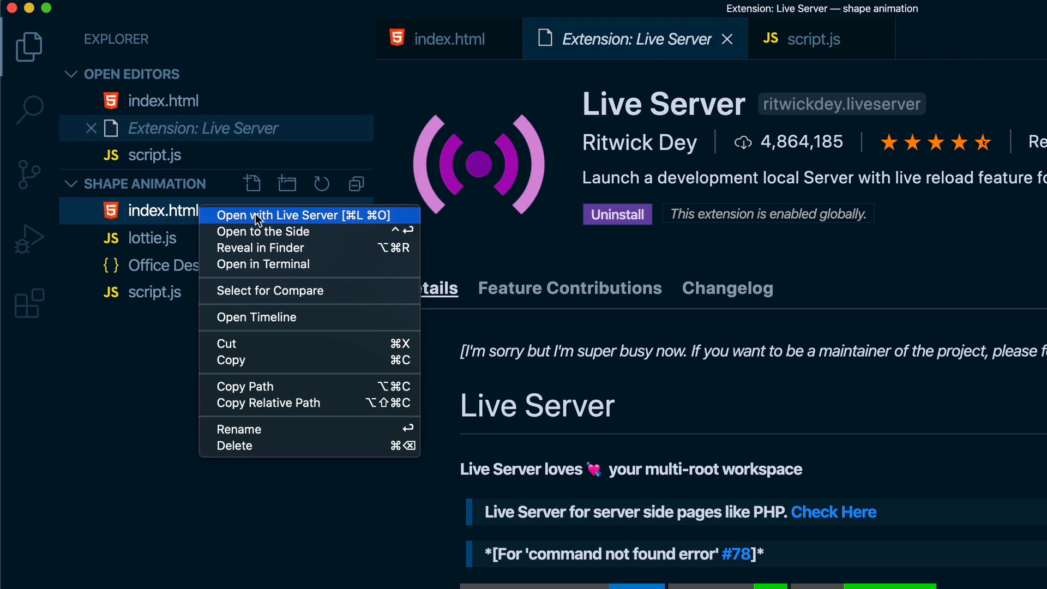
click(276, 214)
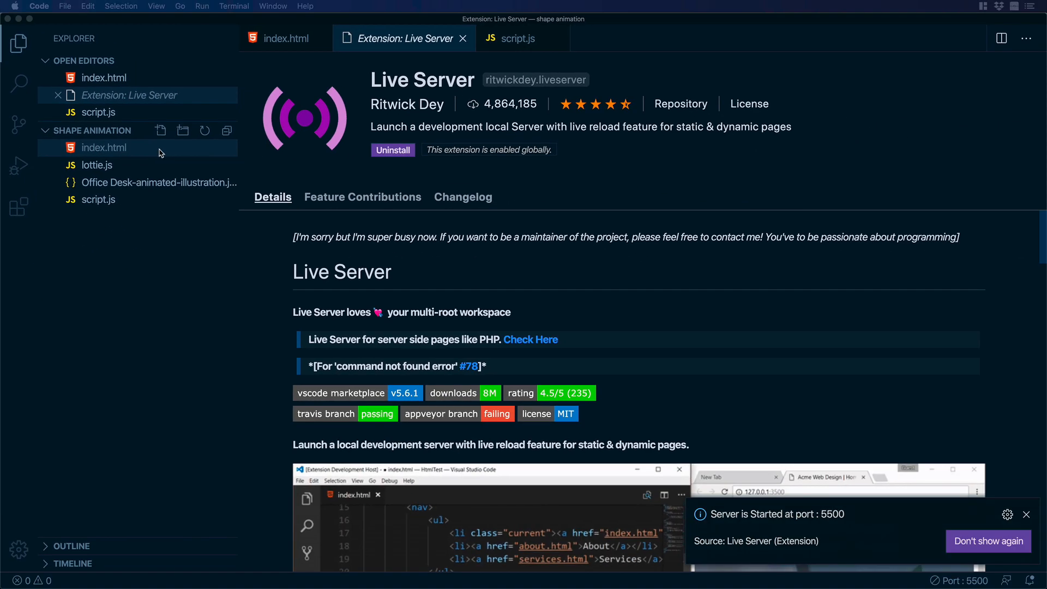